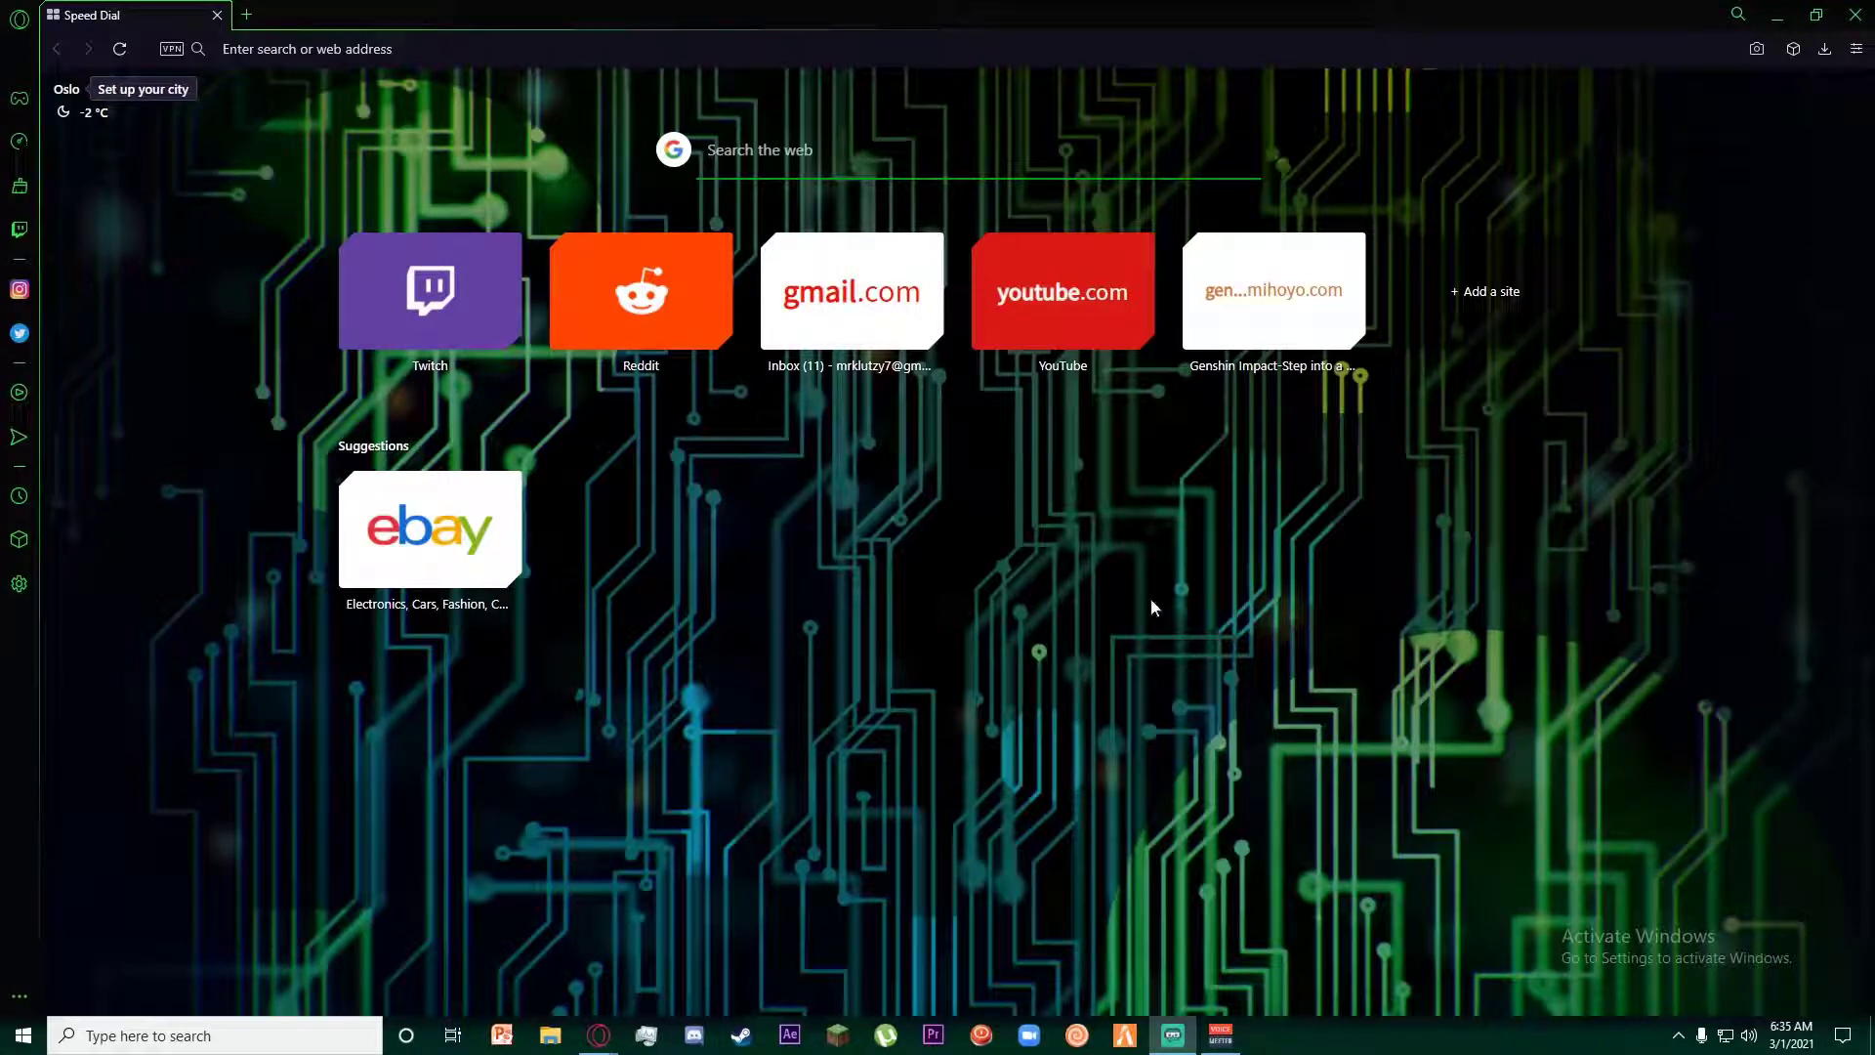
mouse_move(1150, 589)
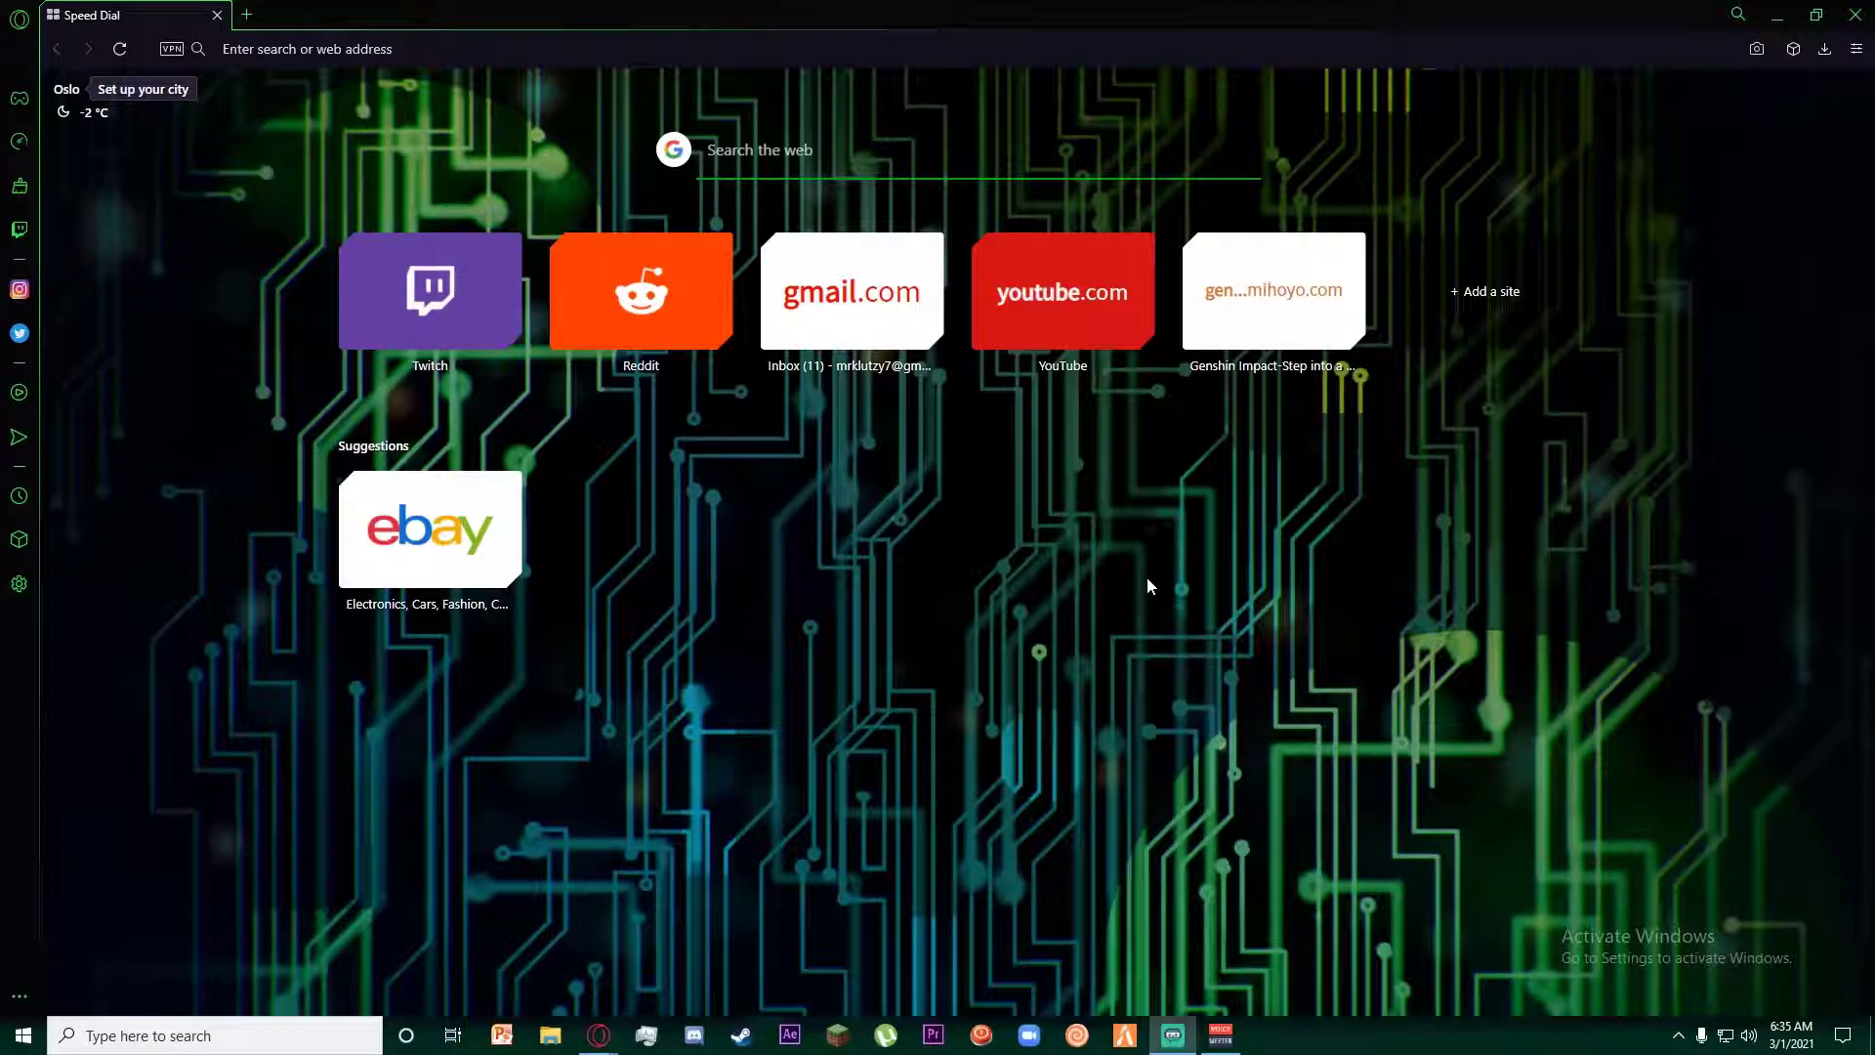
mouse_move(1024, 576)
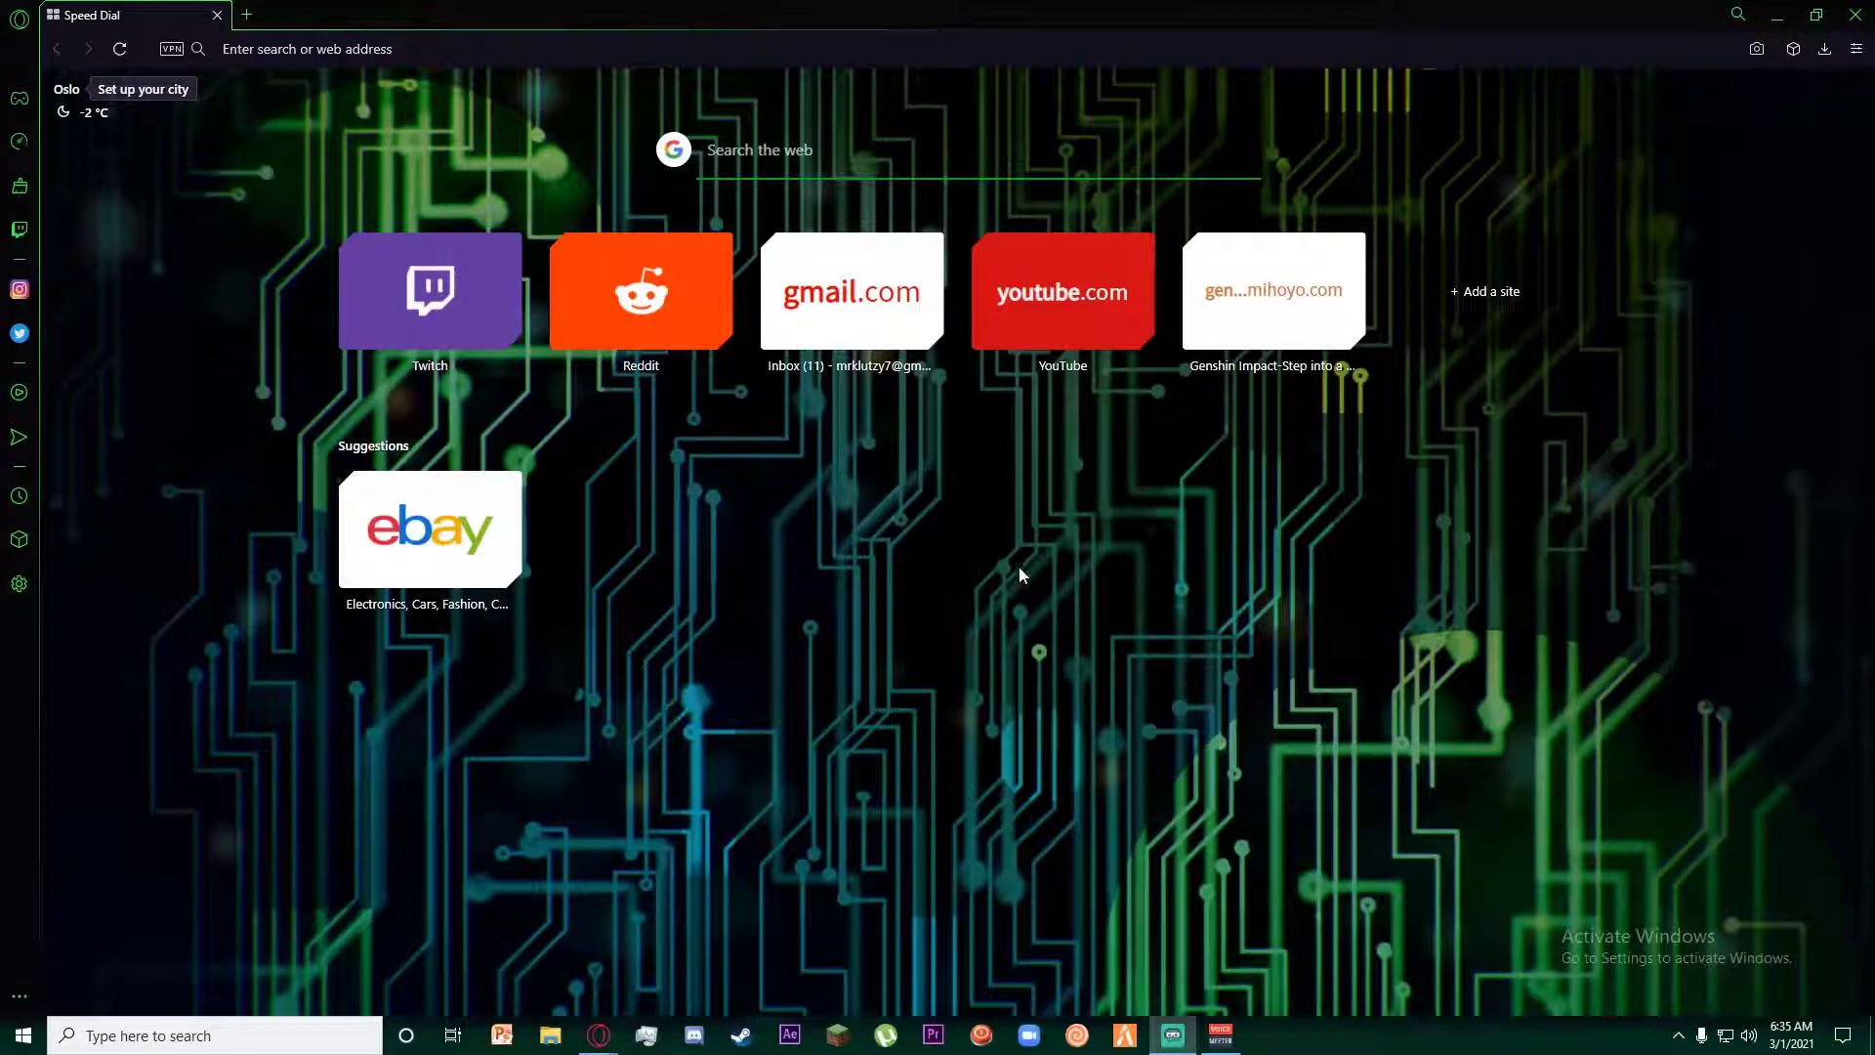
mouse_move(524, 499)
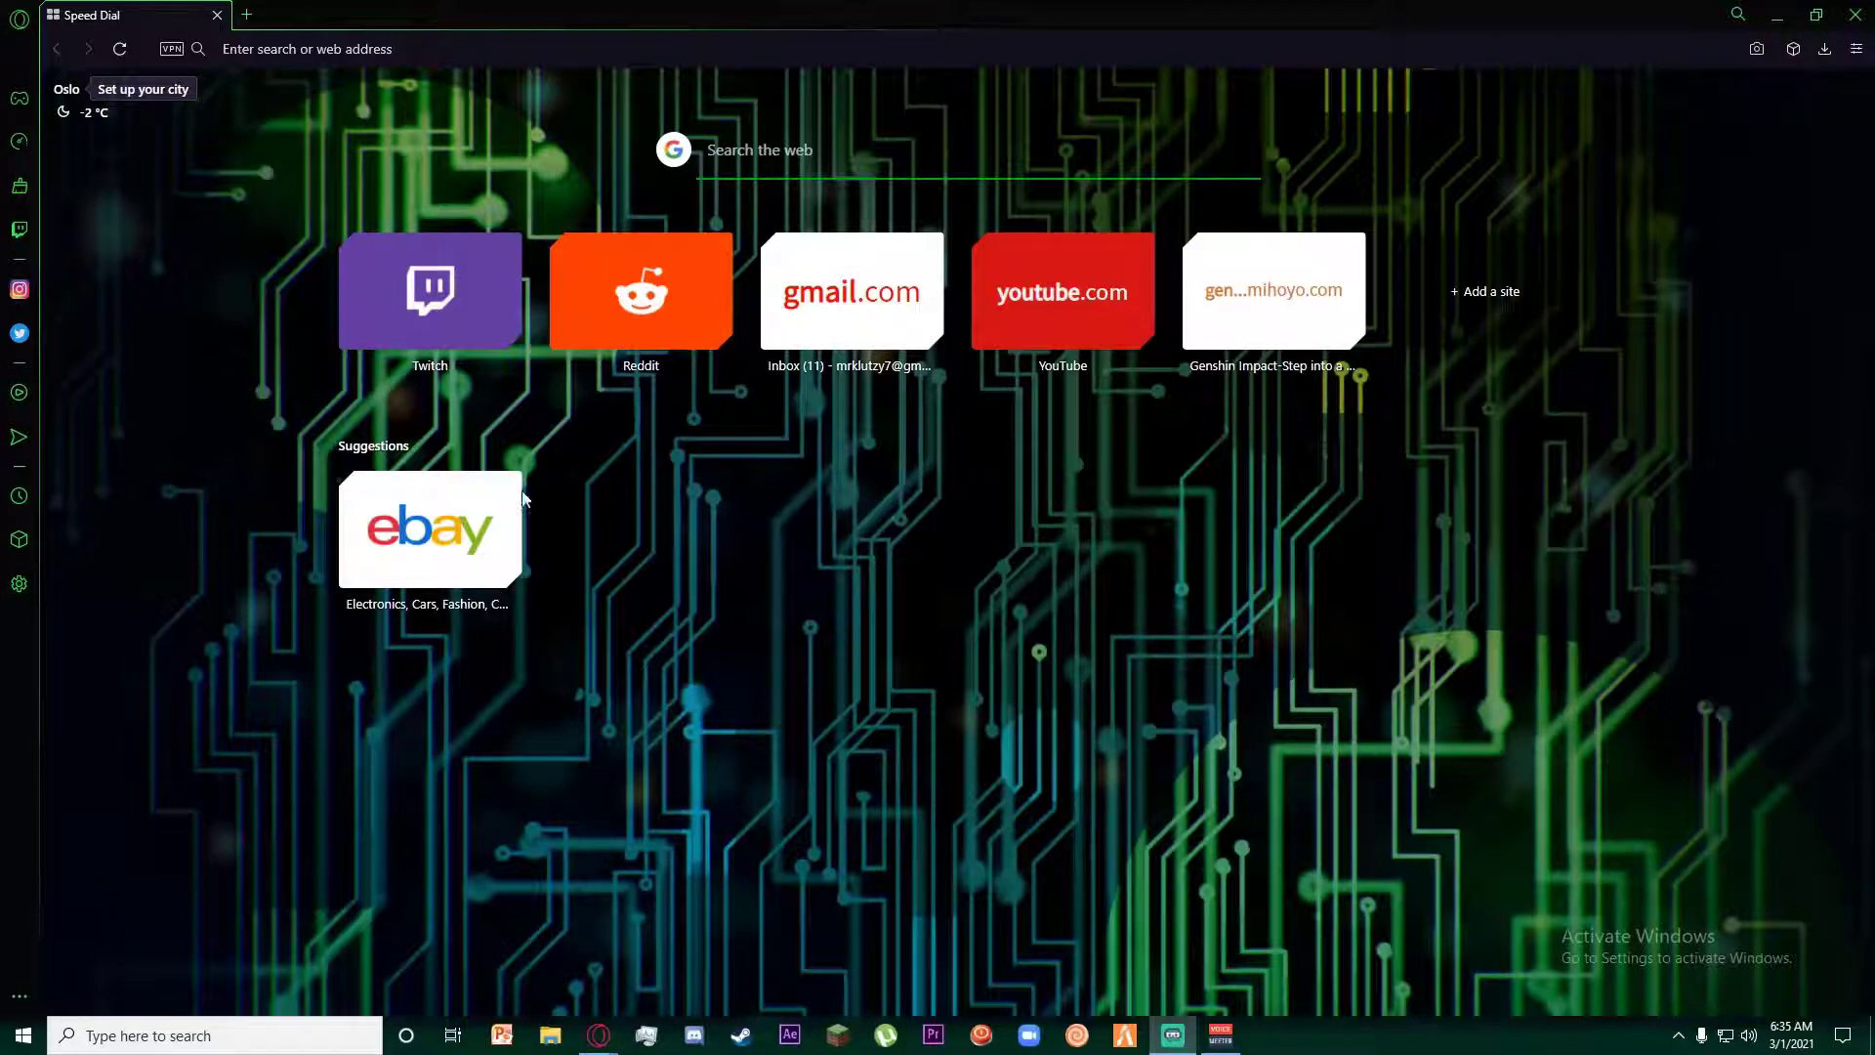
left_click(428, 529)
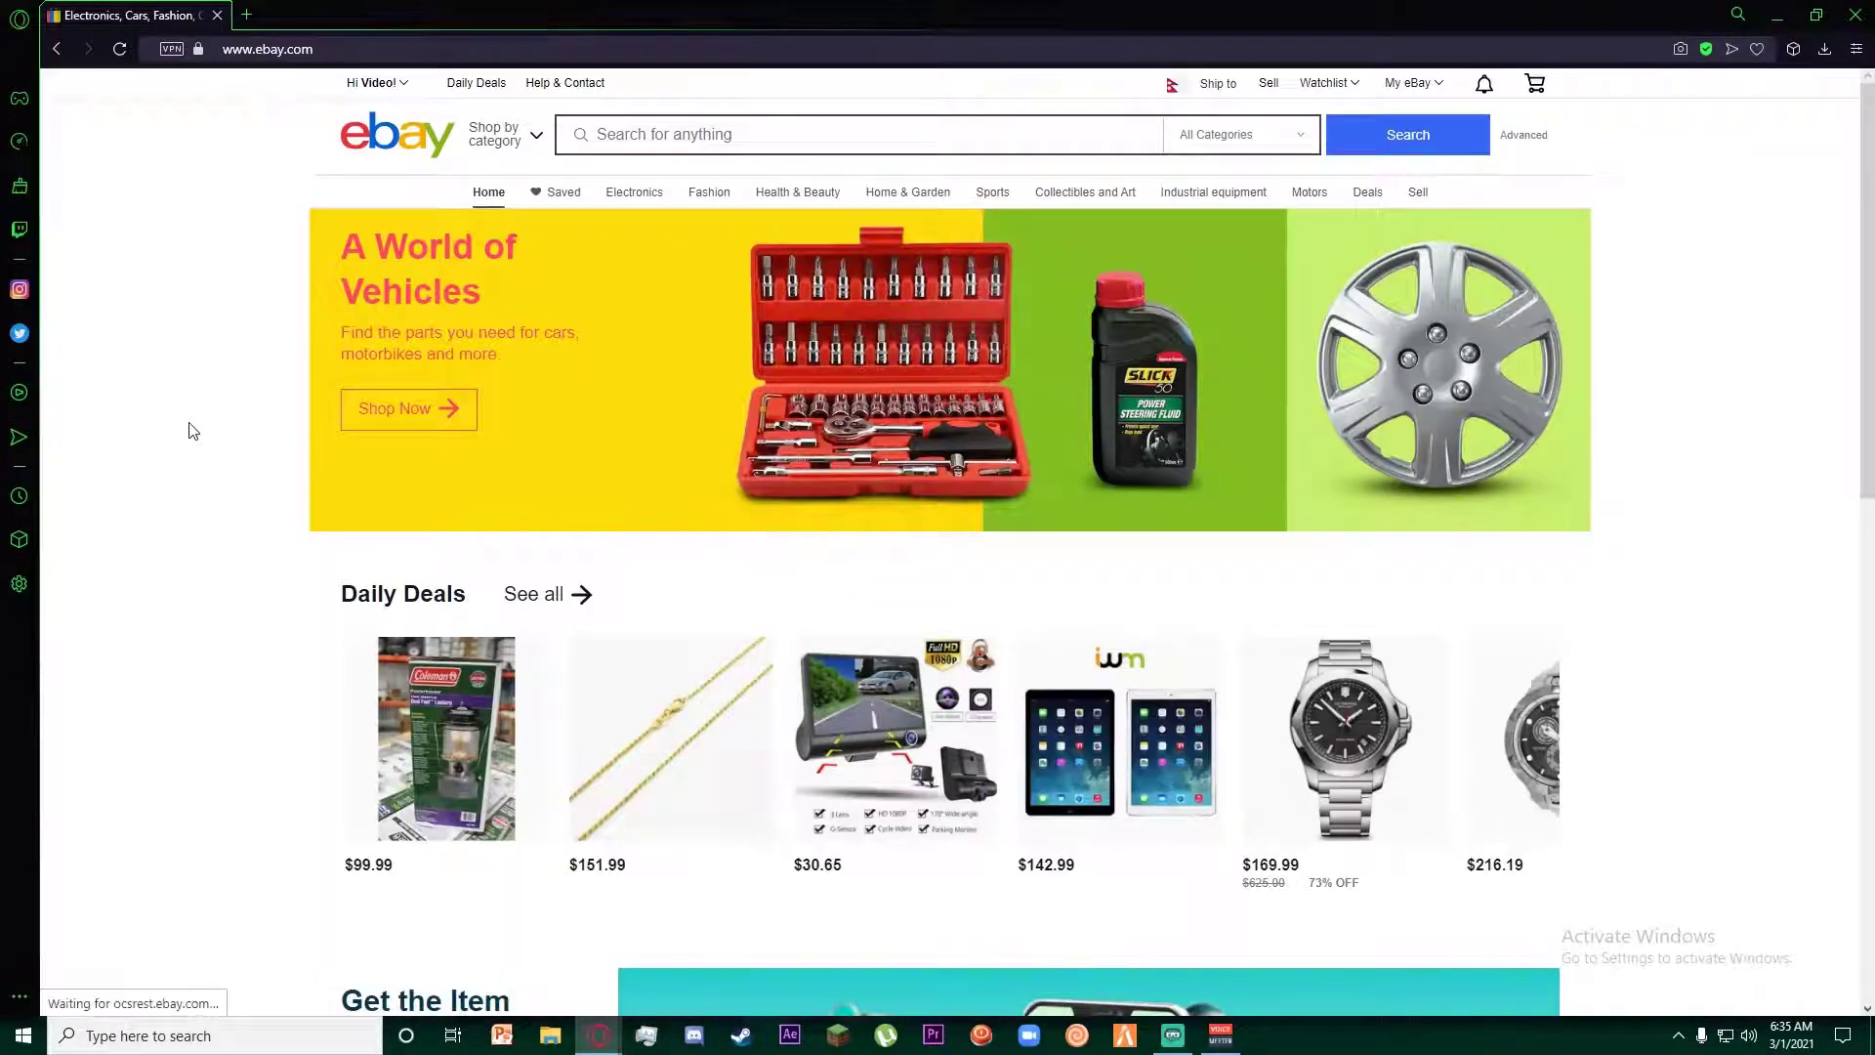
mouse_move(364, 430)
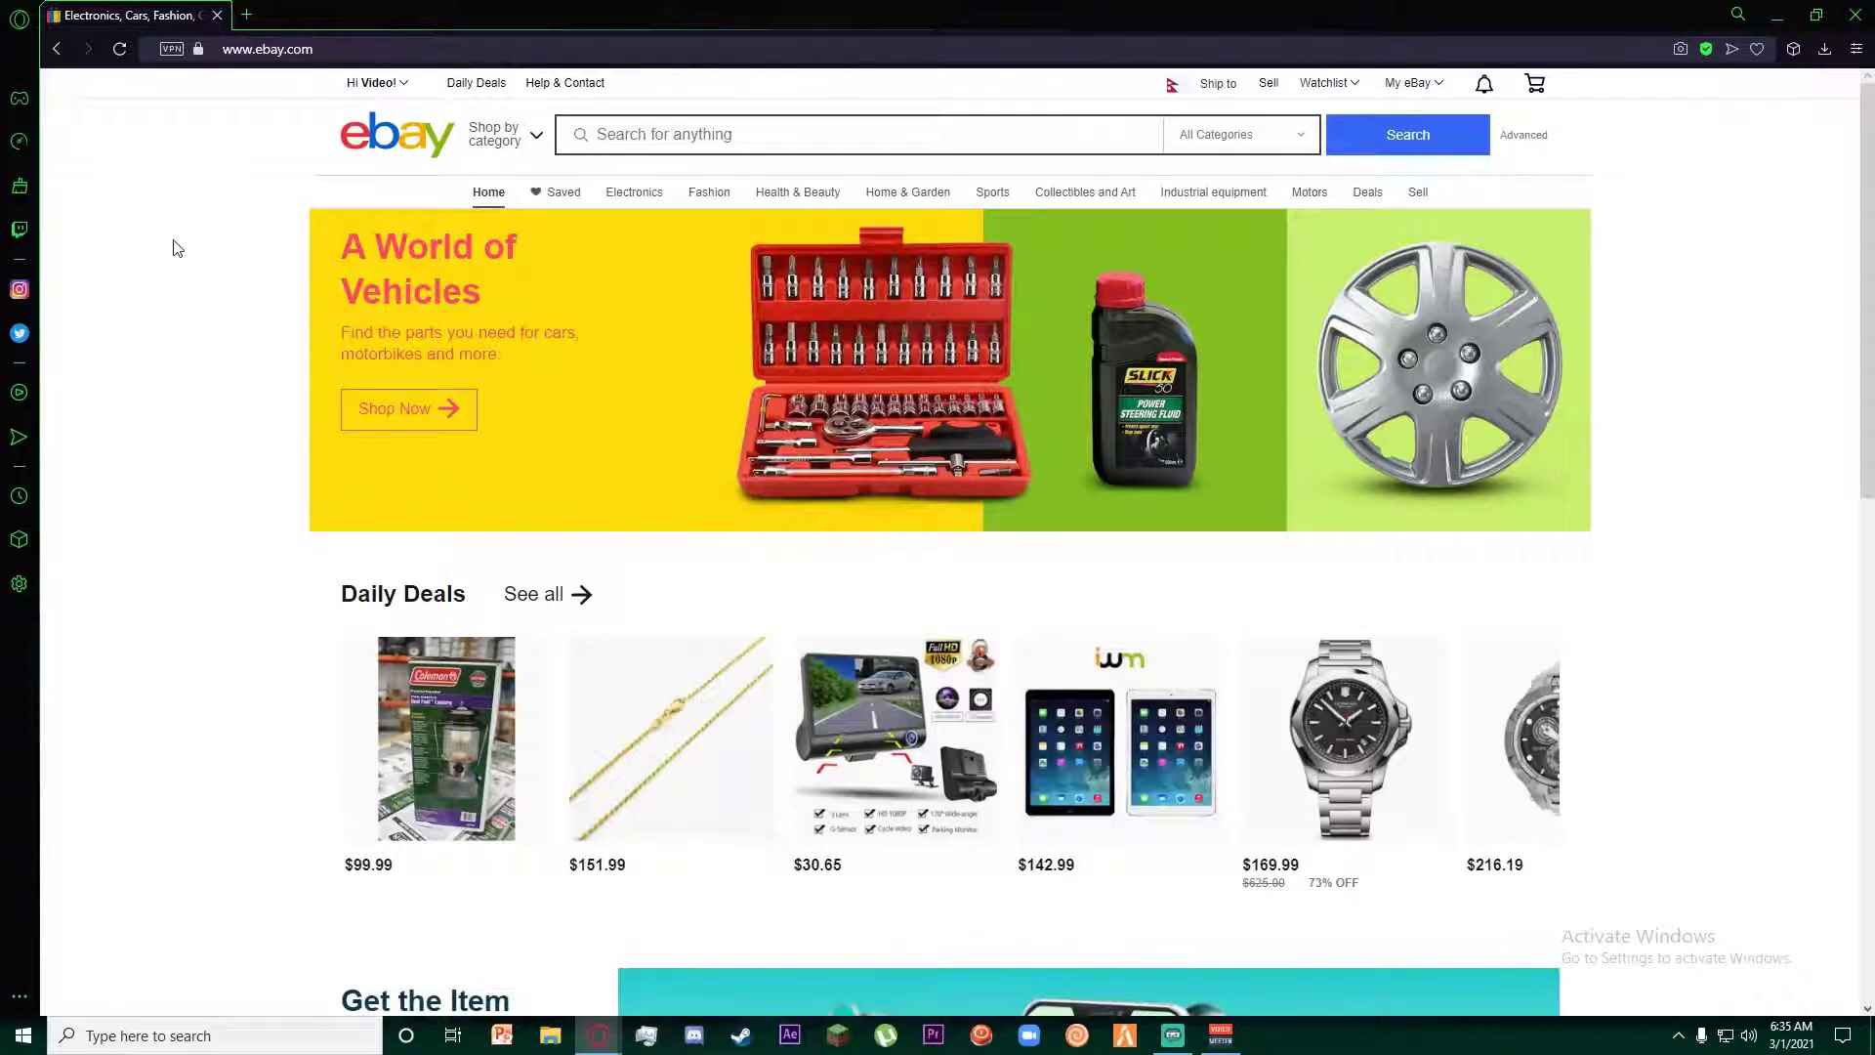
mouse_move(192, 278)
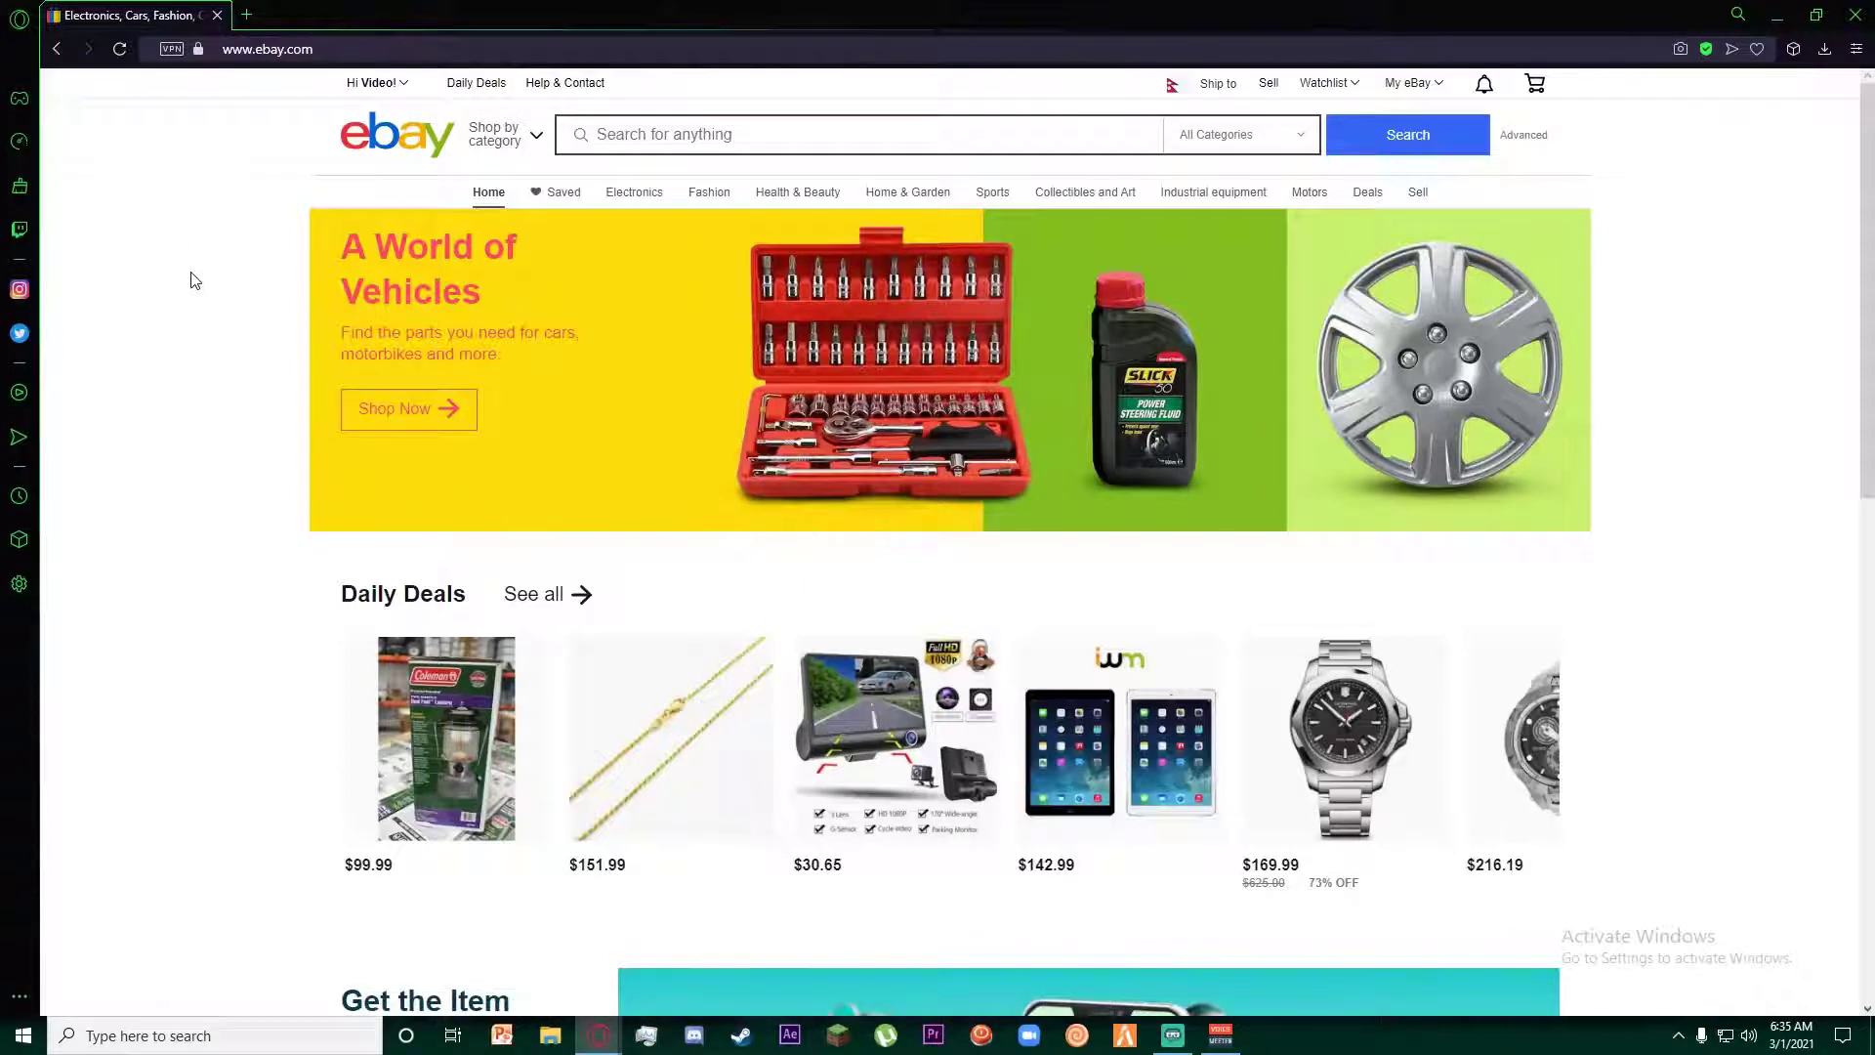
mouse_move(305, 224)
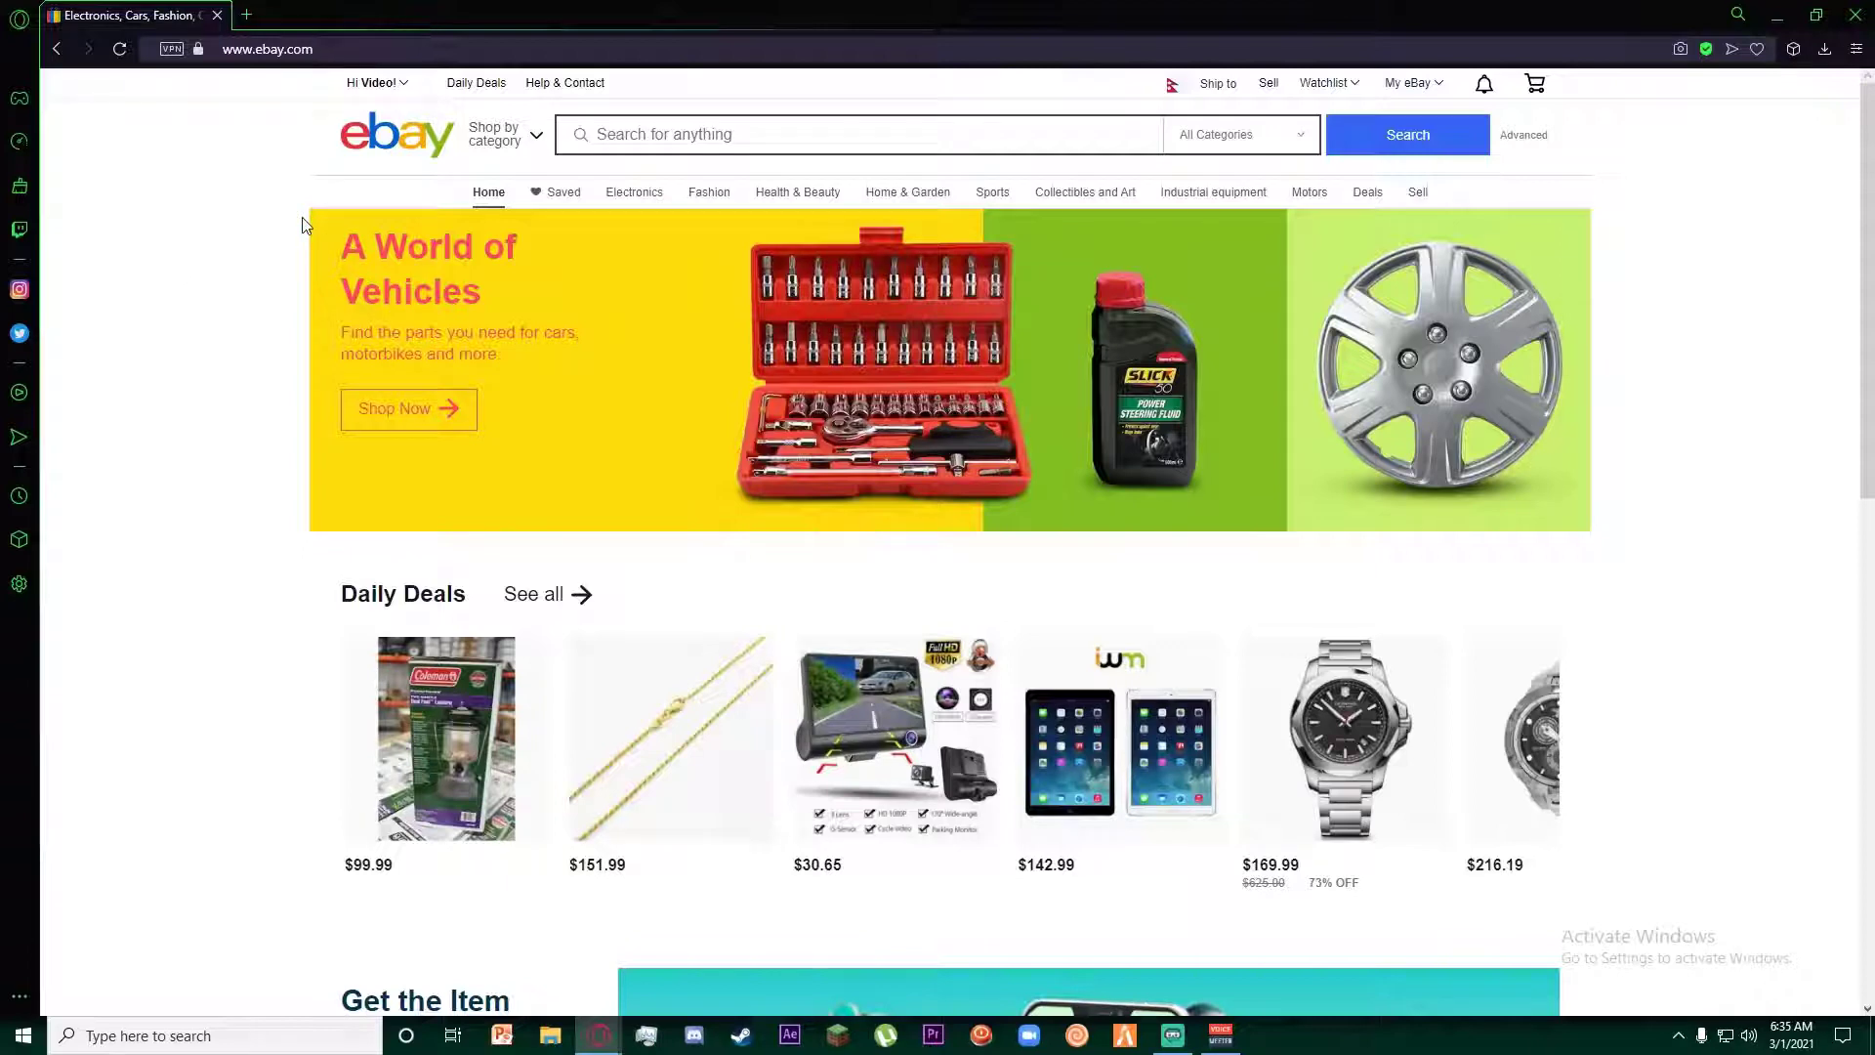
left_click(376, 82)
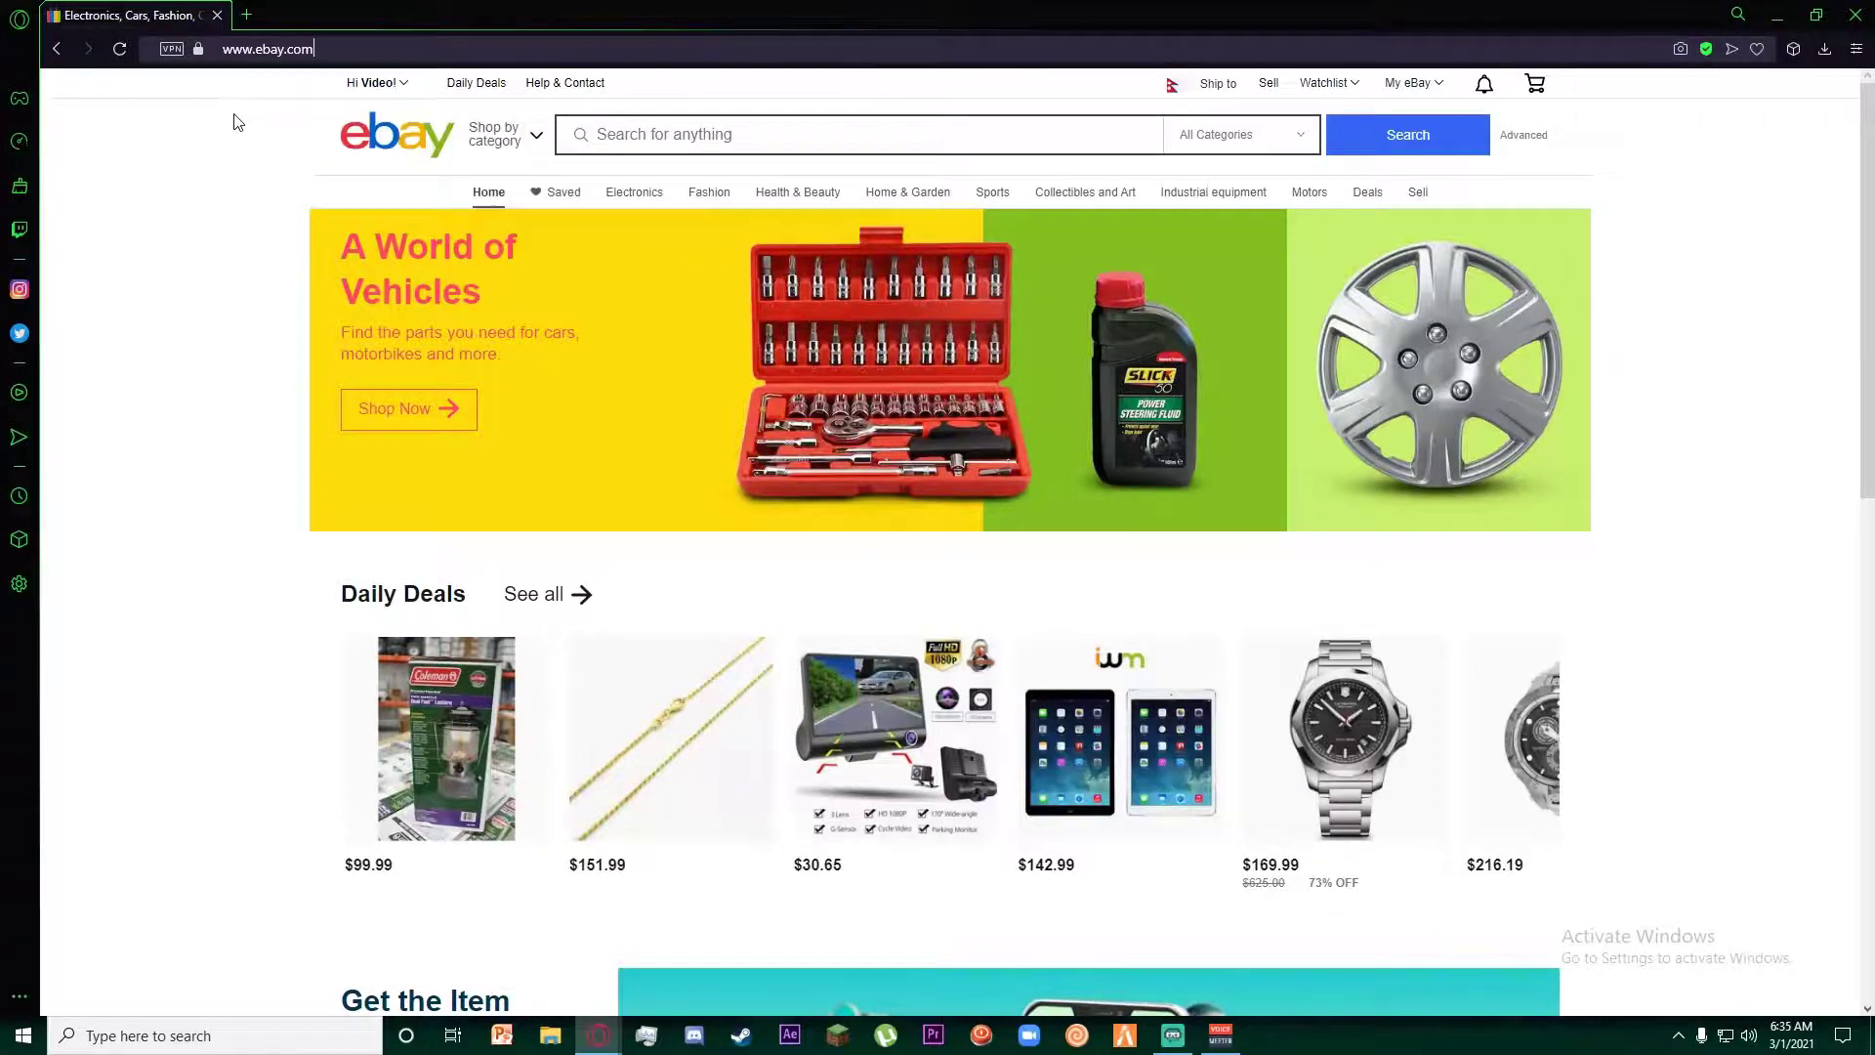
mouse_move(757, 464)
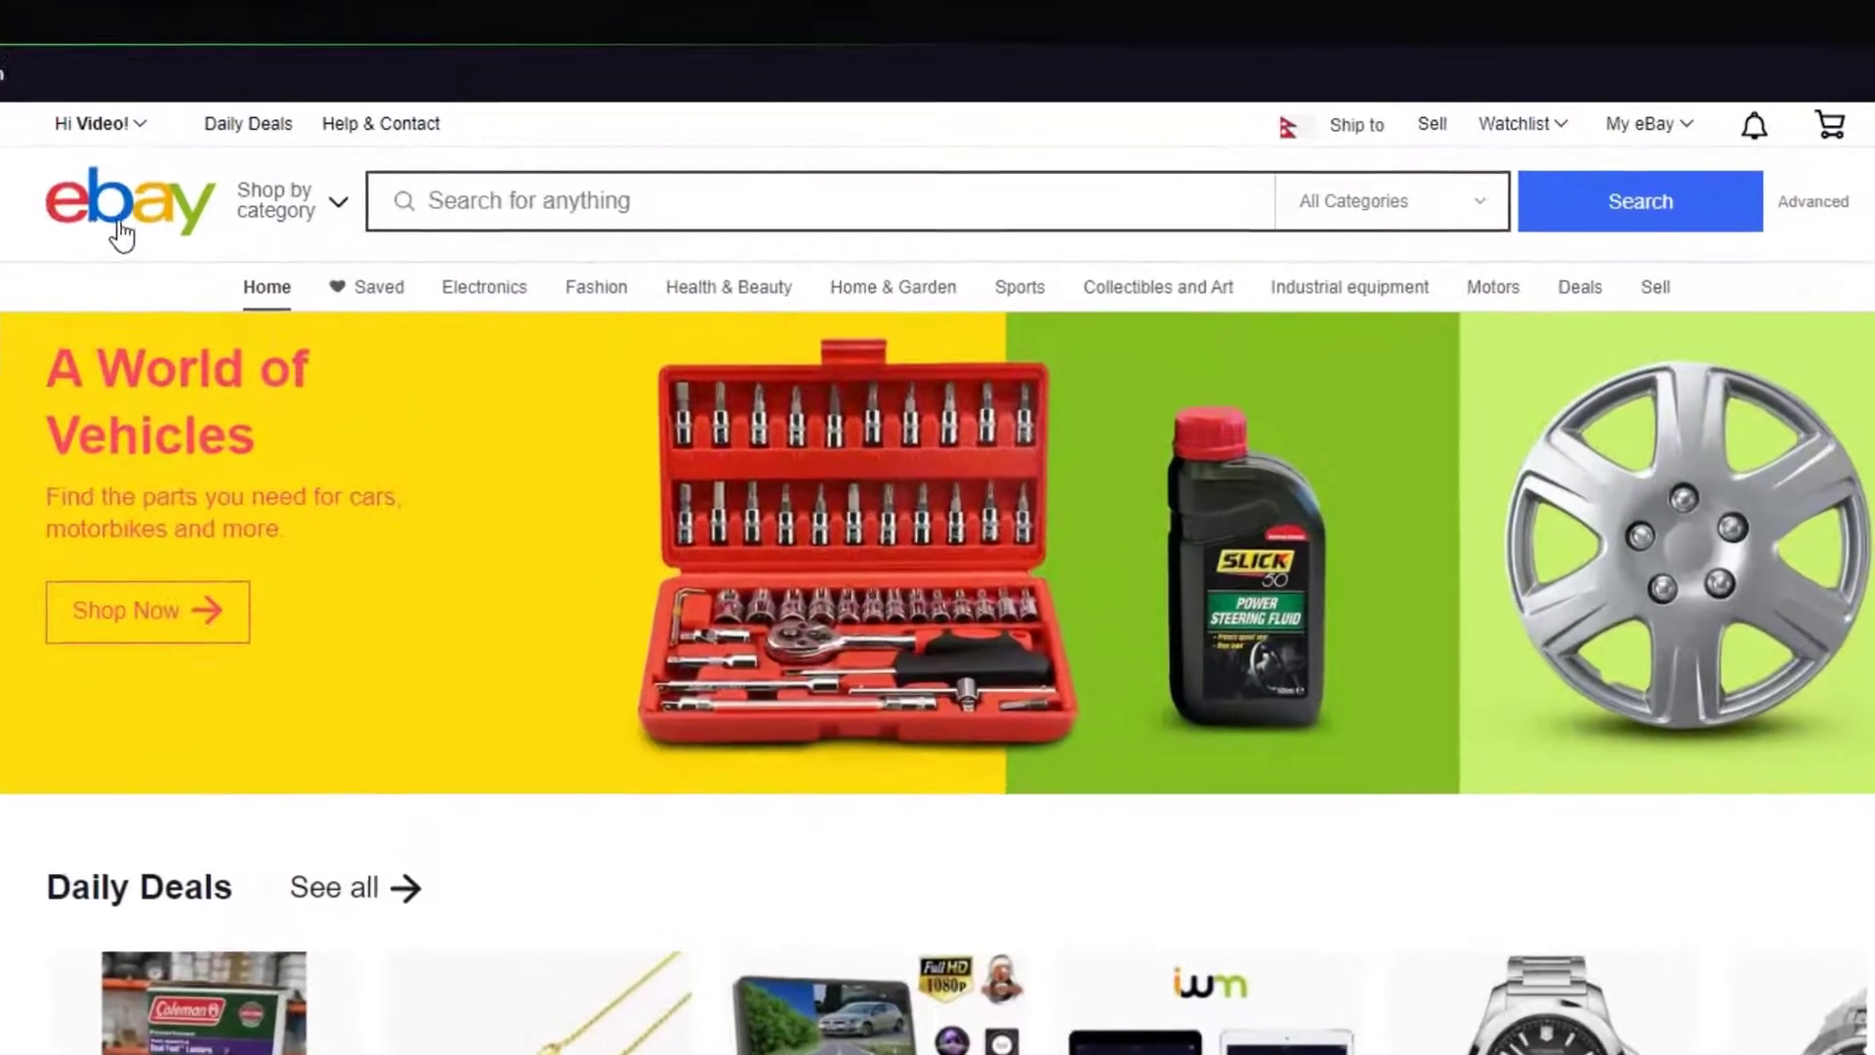
Open the 'Hi' greeting account dropdown at the top left.
left_click(100, 124)
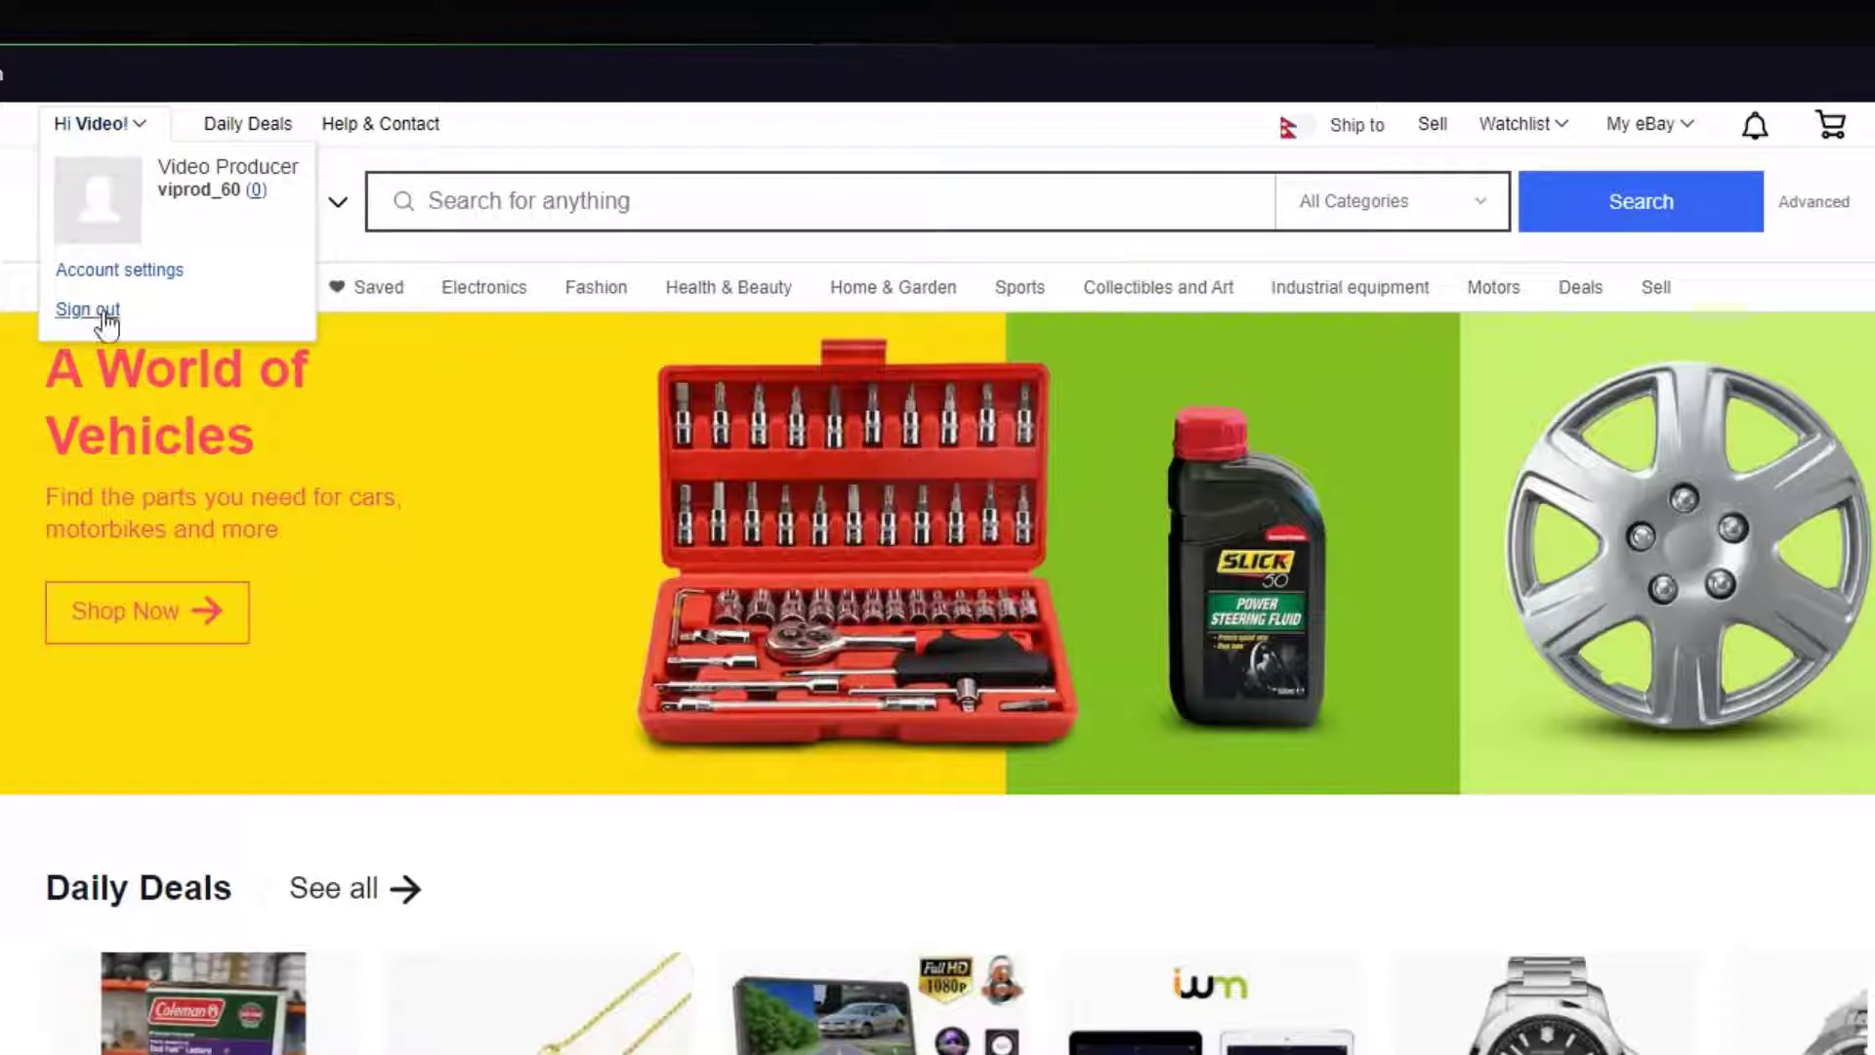
mouse_move(183, 248)
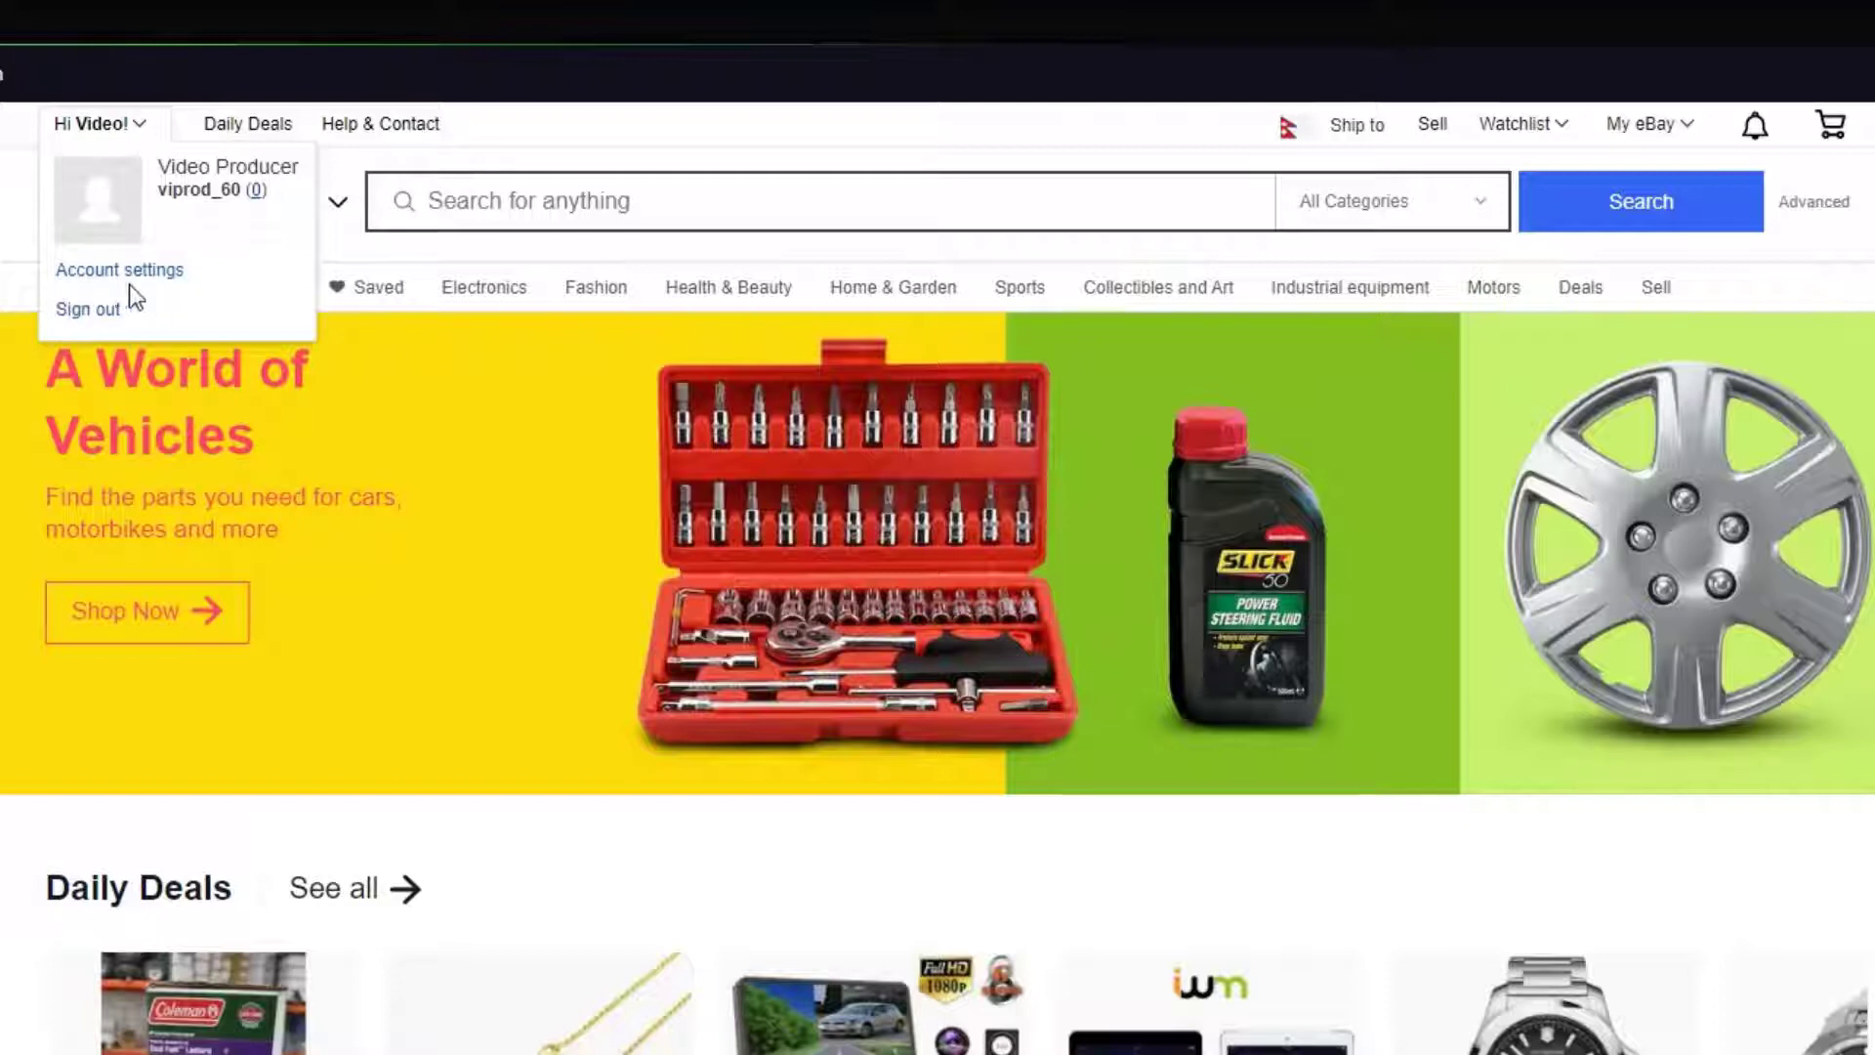
mouse_move(166, 289)
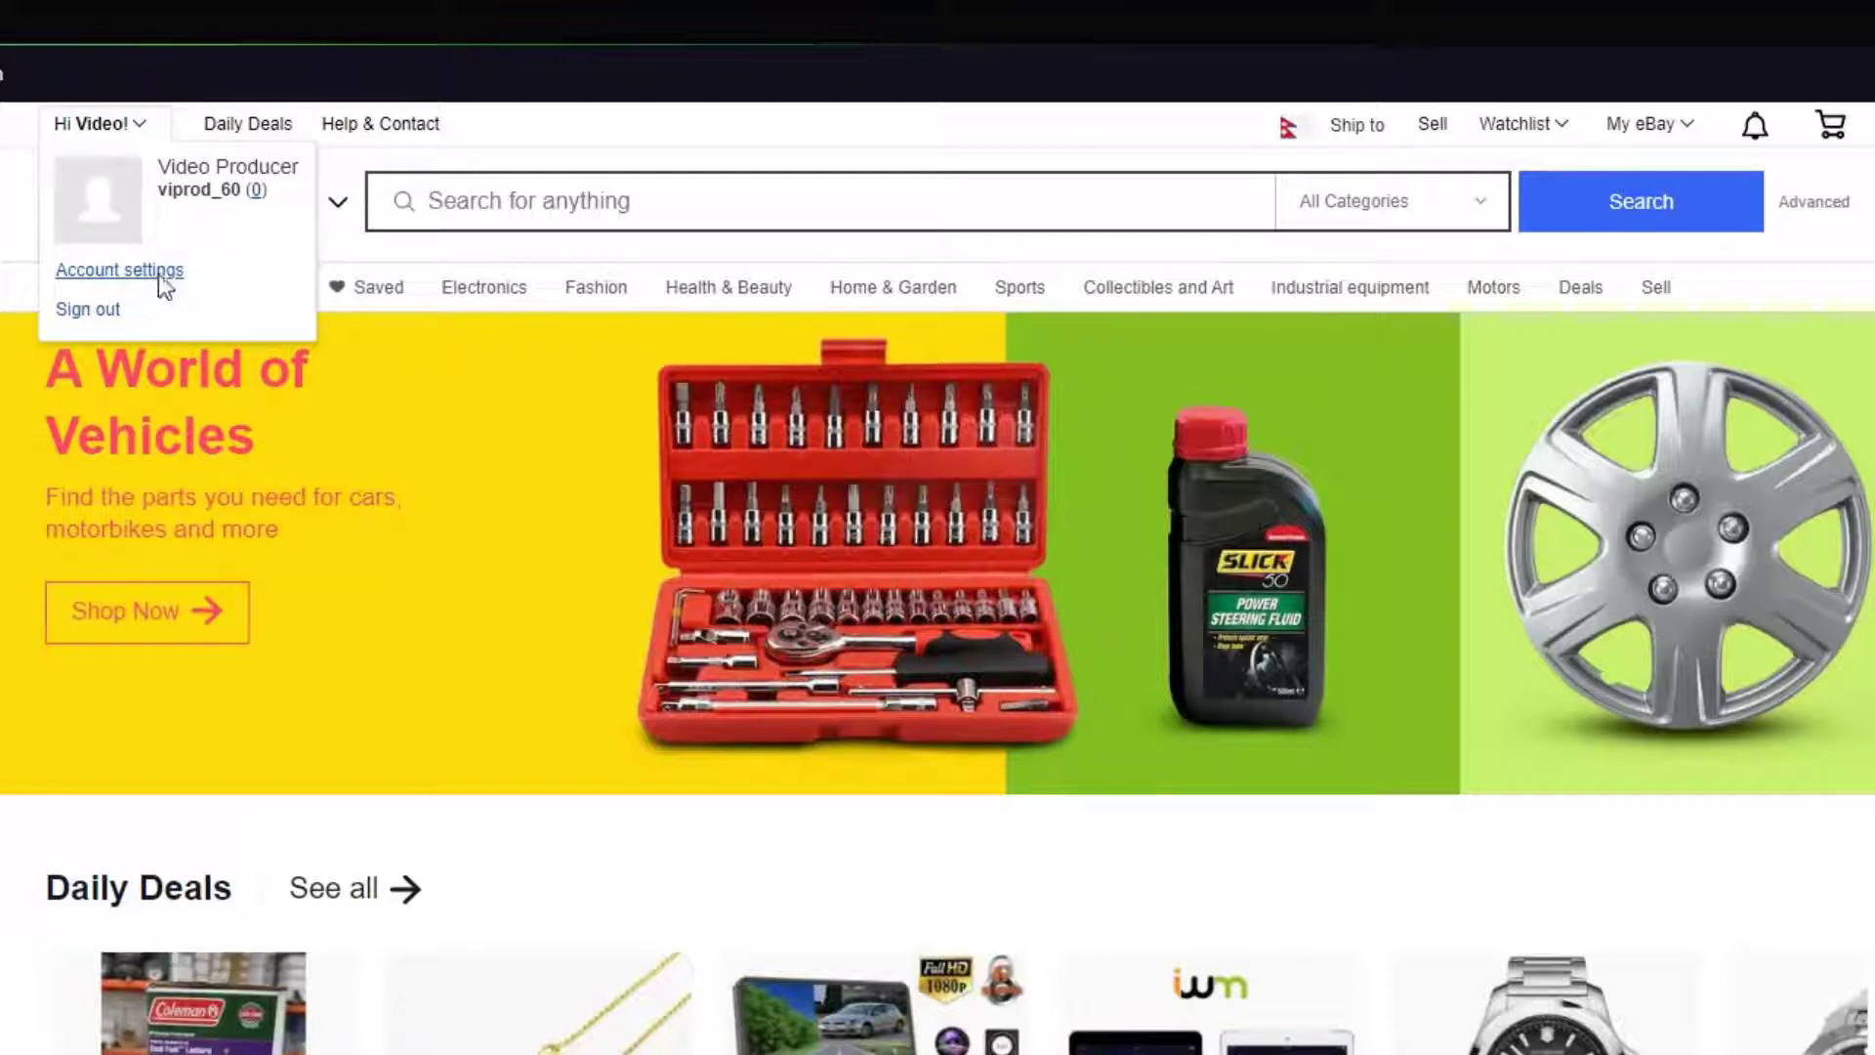
Choose Account settings from the account dropdown.
left_click(119, 270)
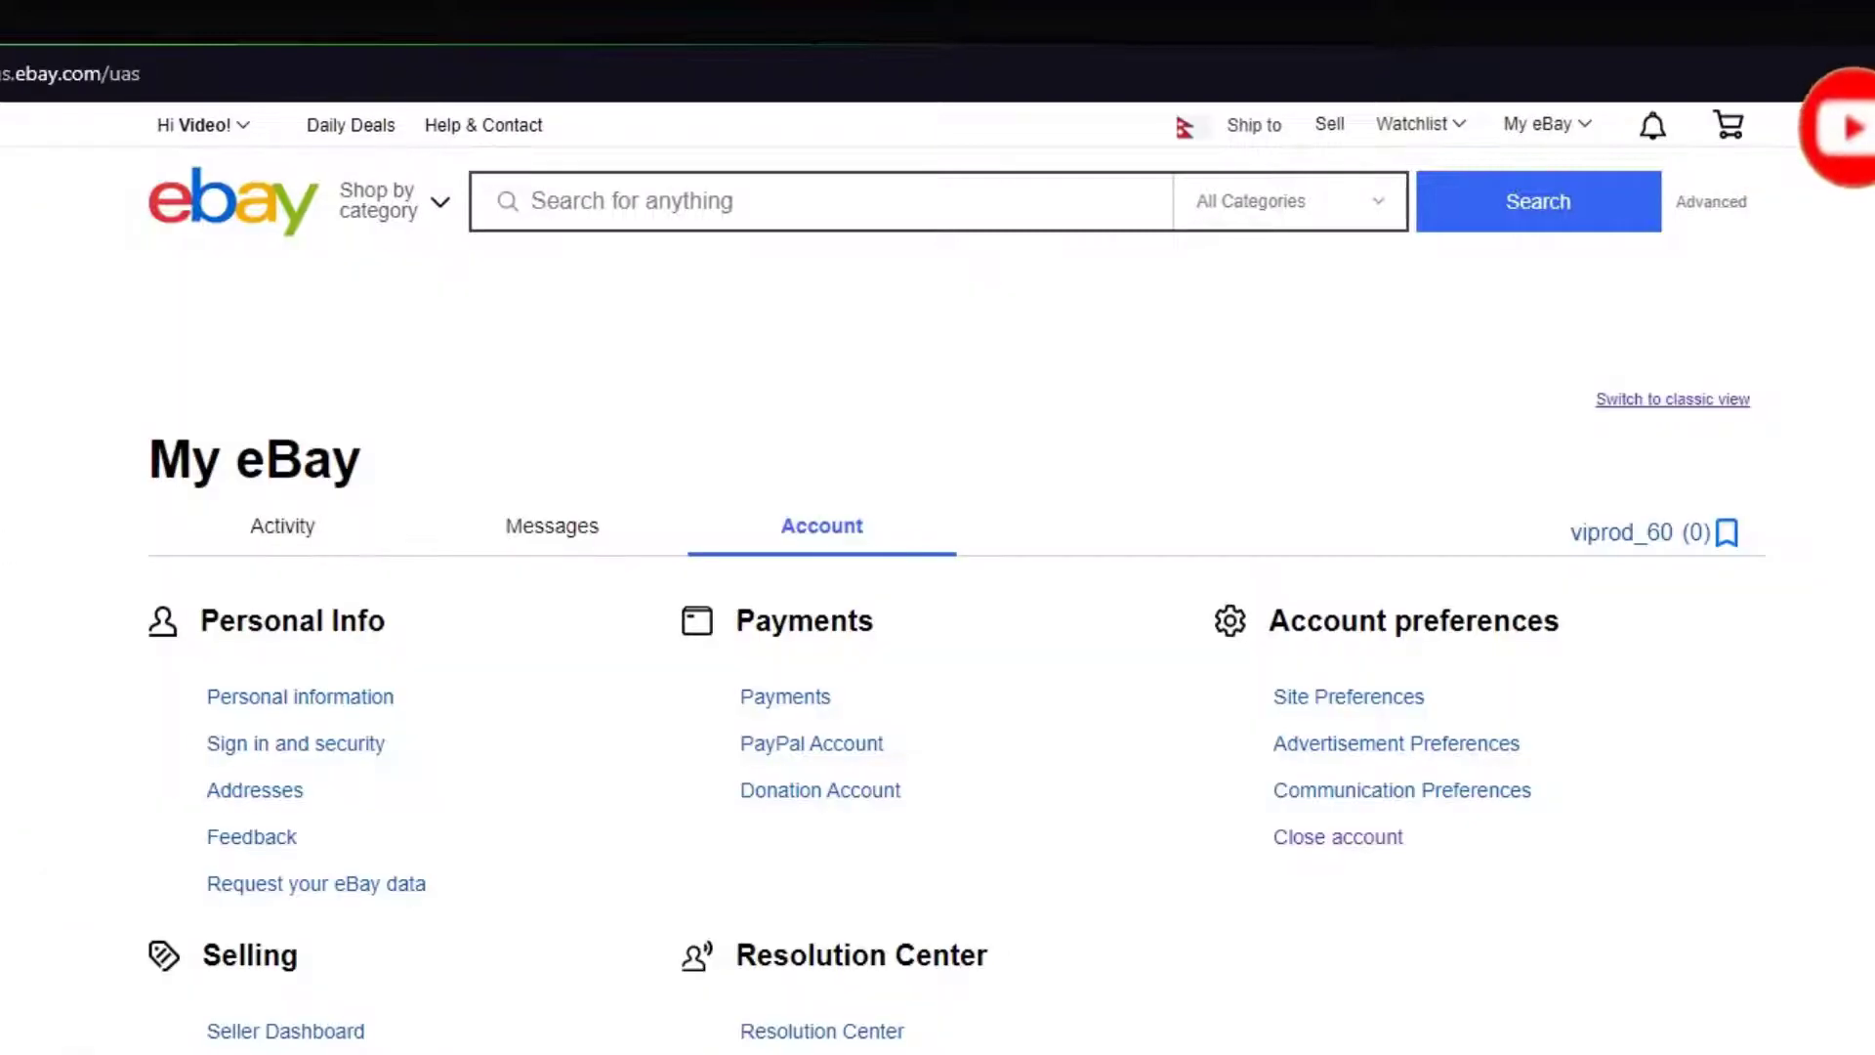
scroll("down", 3)
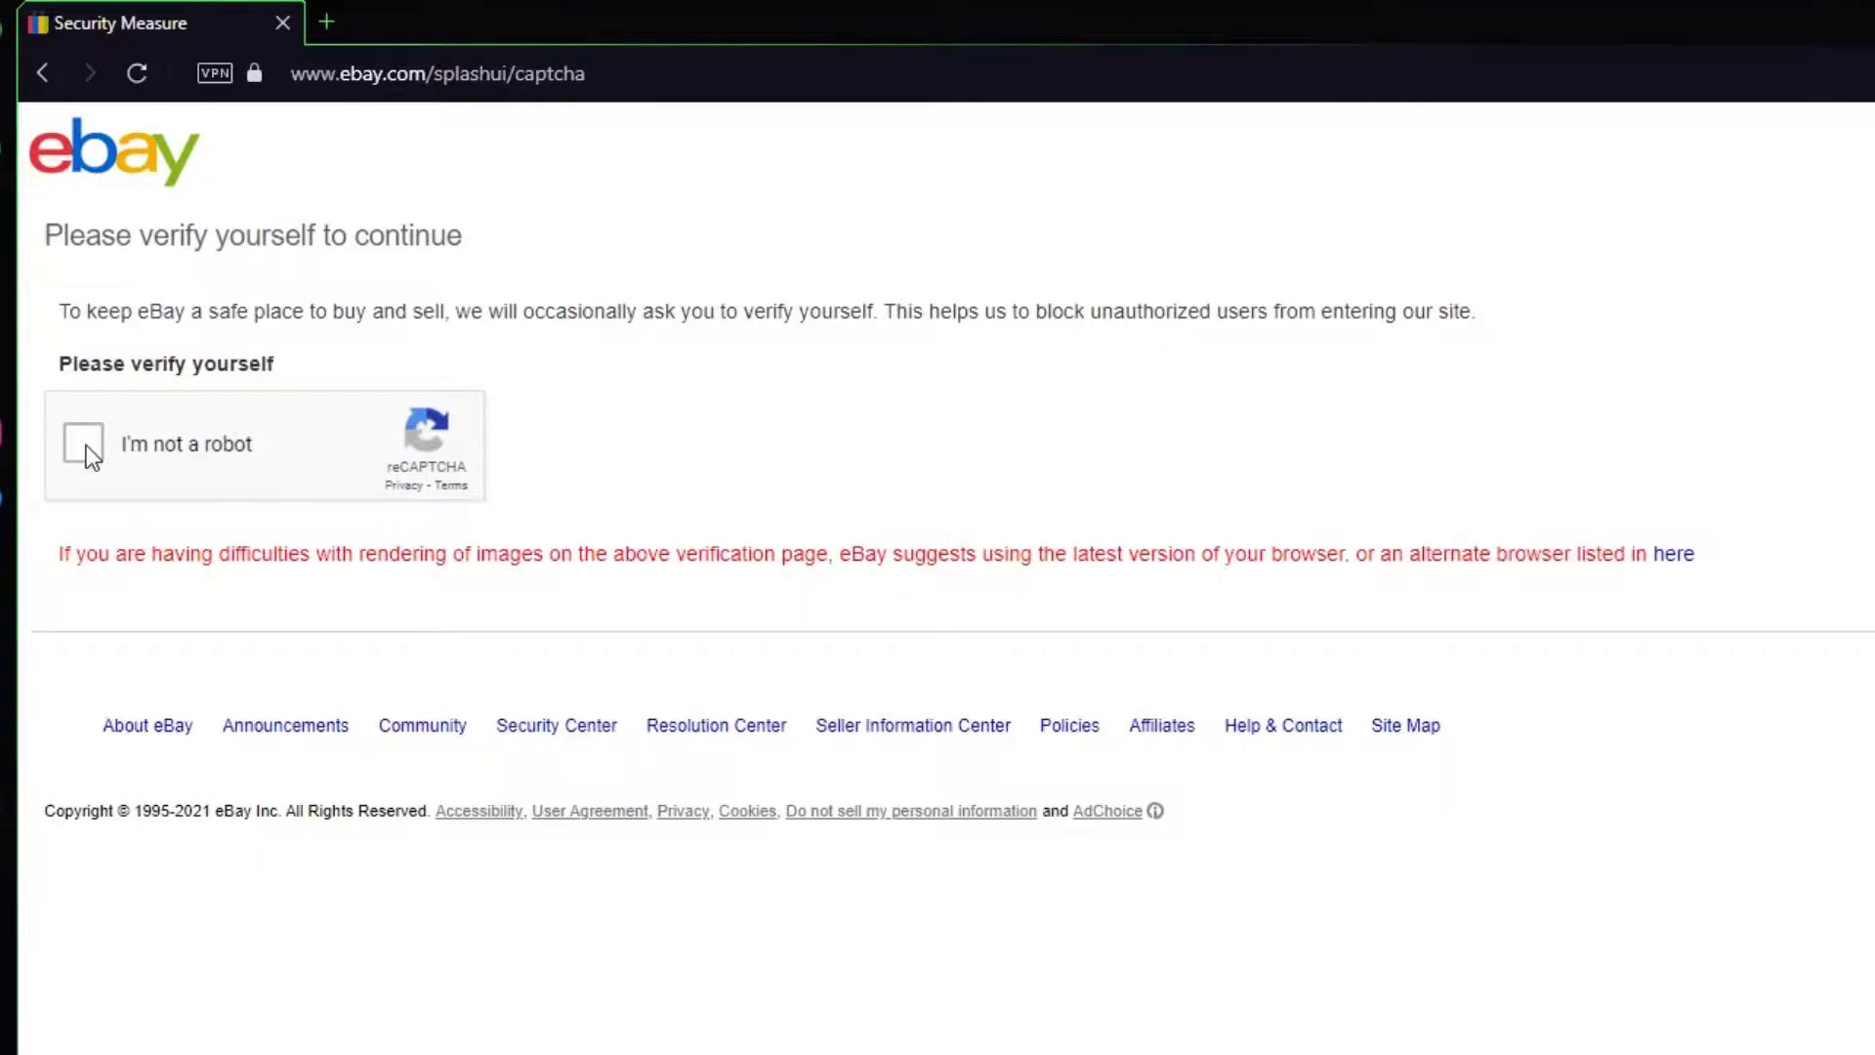
Solve the traffic-light and crosswalk image checks, then sign in with the saved password.
left_click(82, 443)
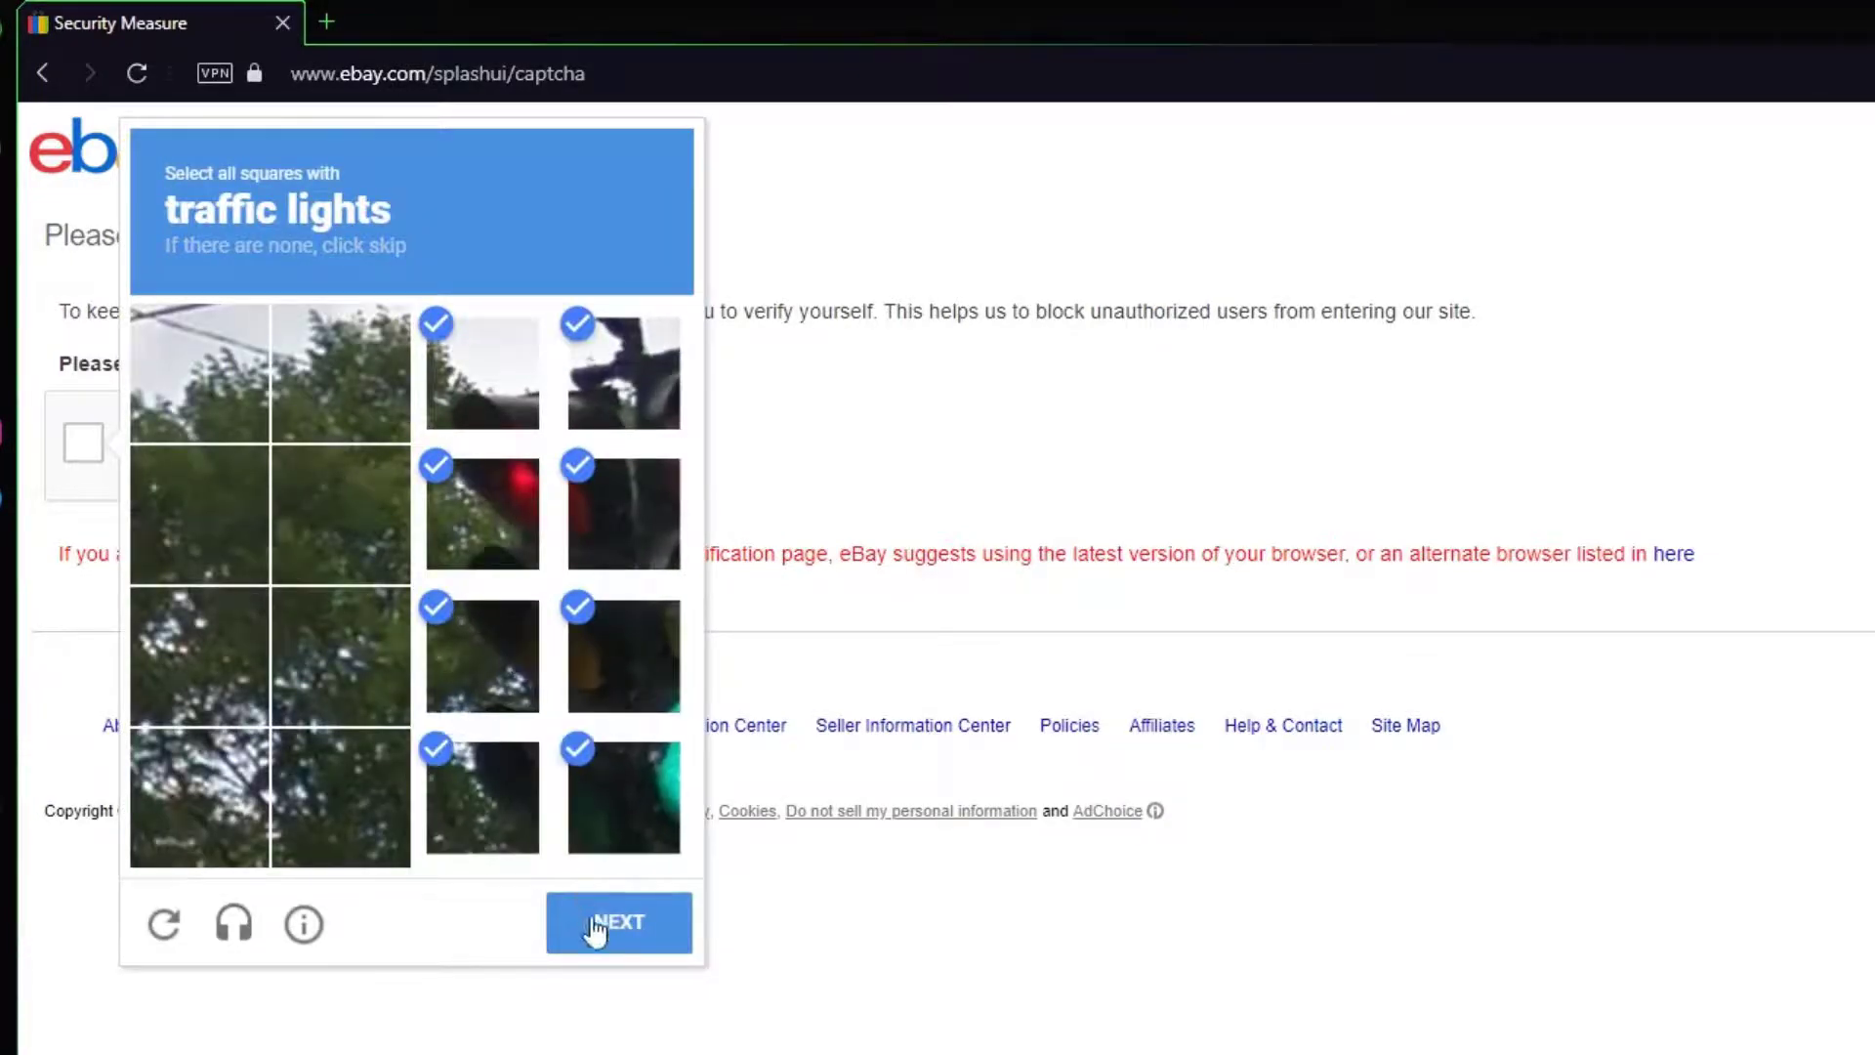
left_click(619, 924)
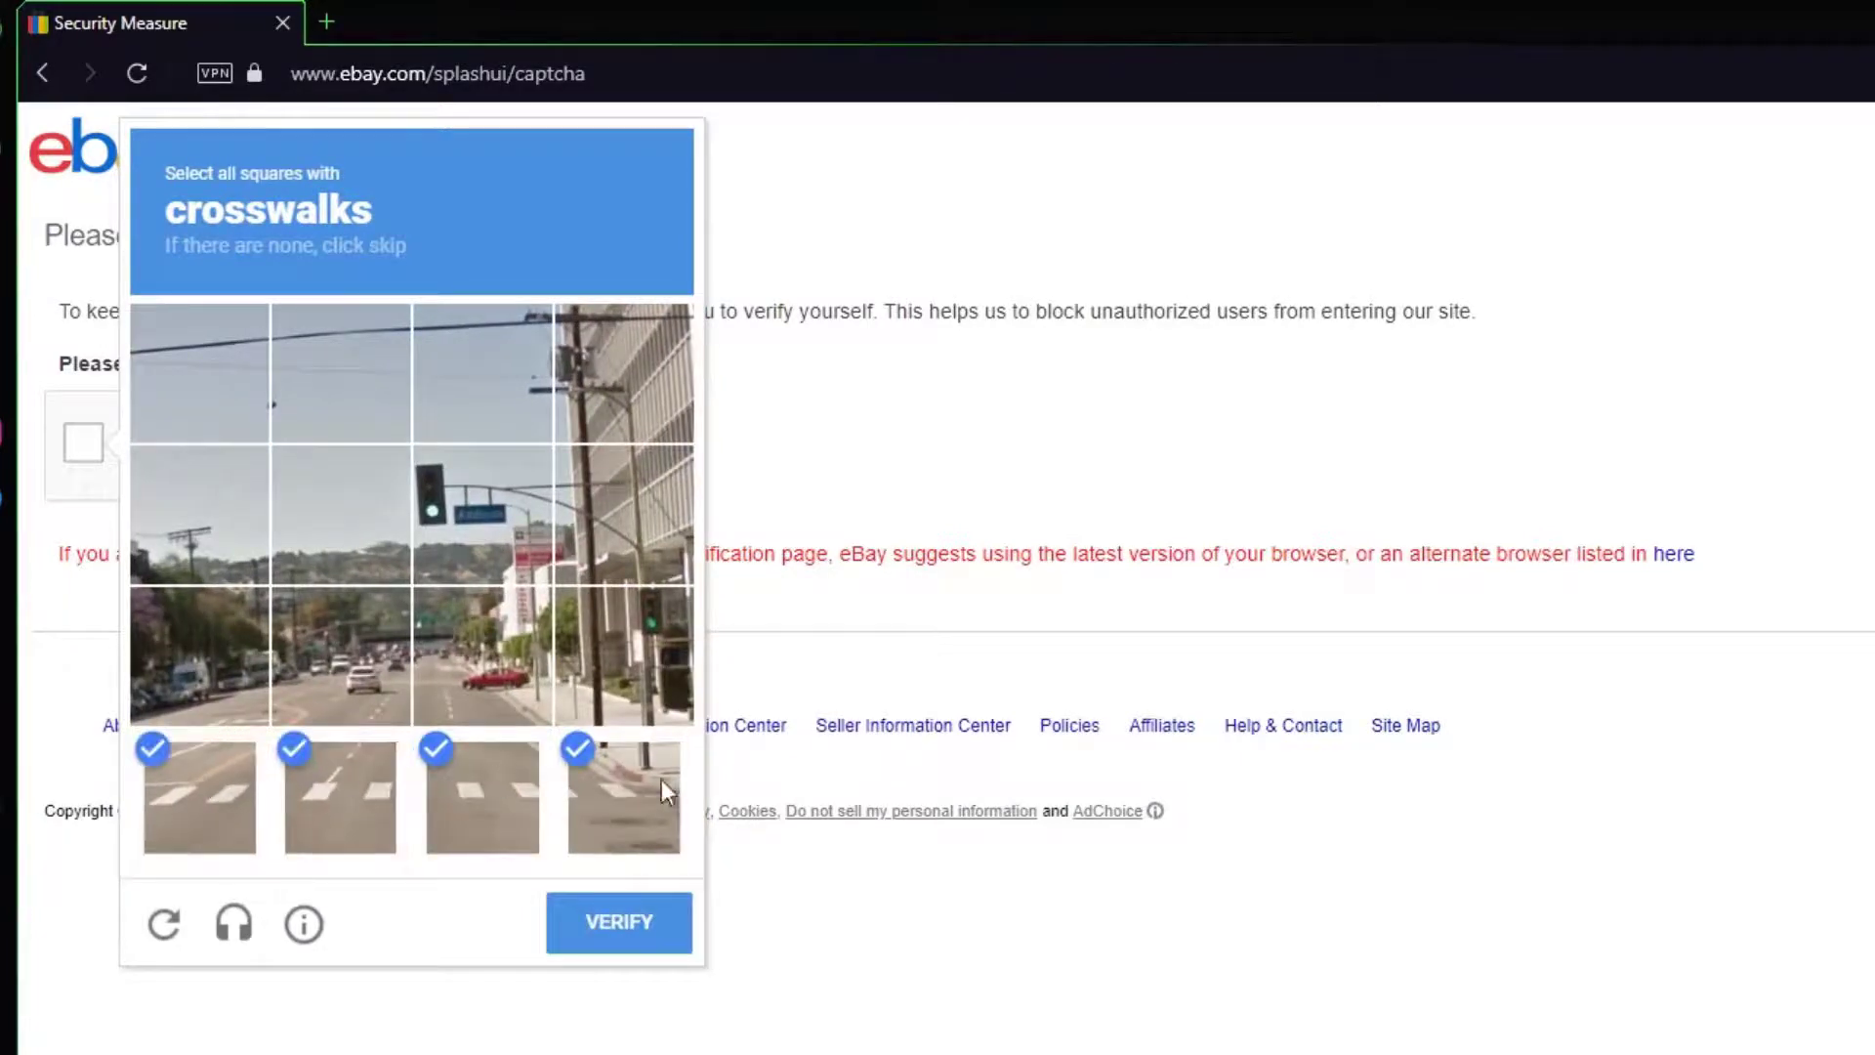
left_click(618, 923)
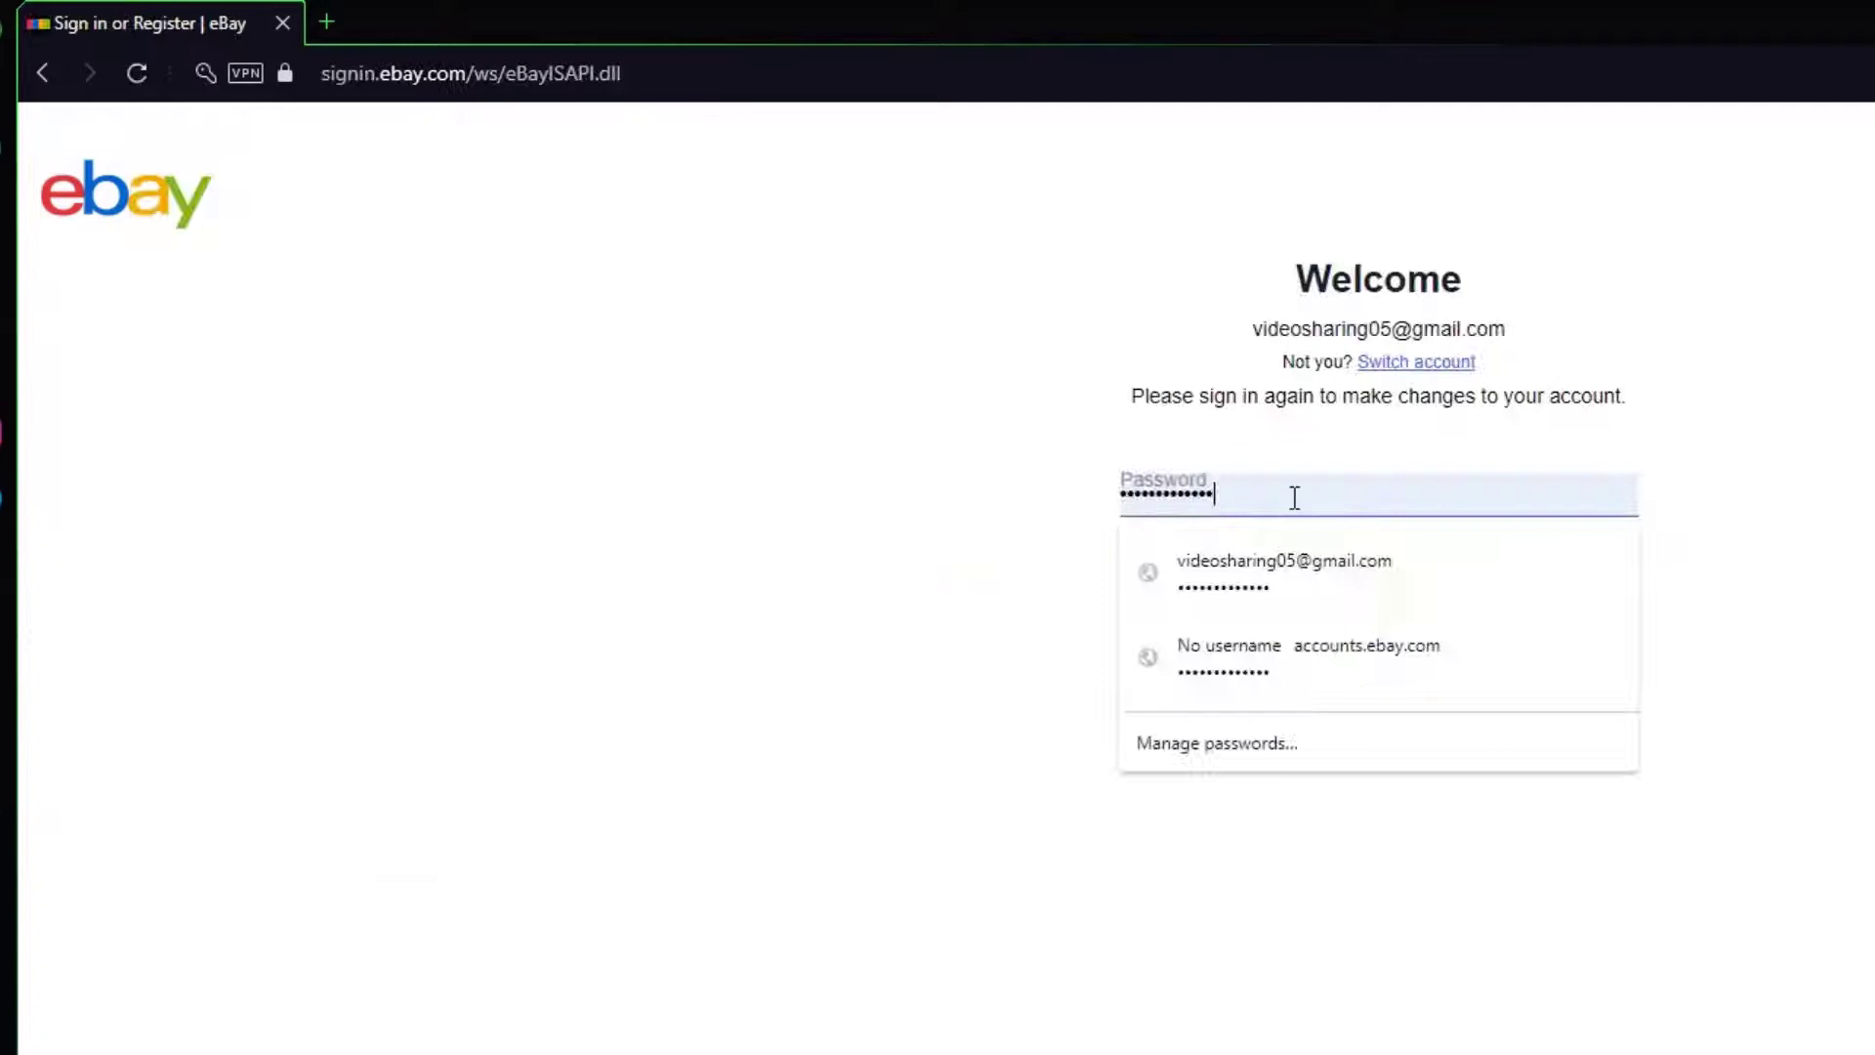
left_click(1378, 575)
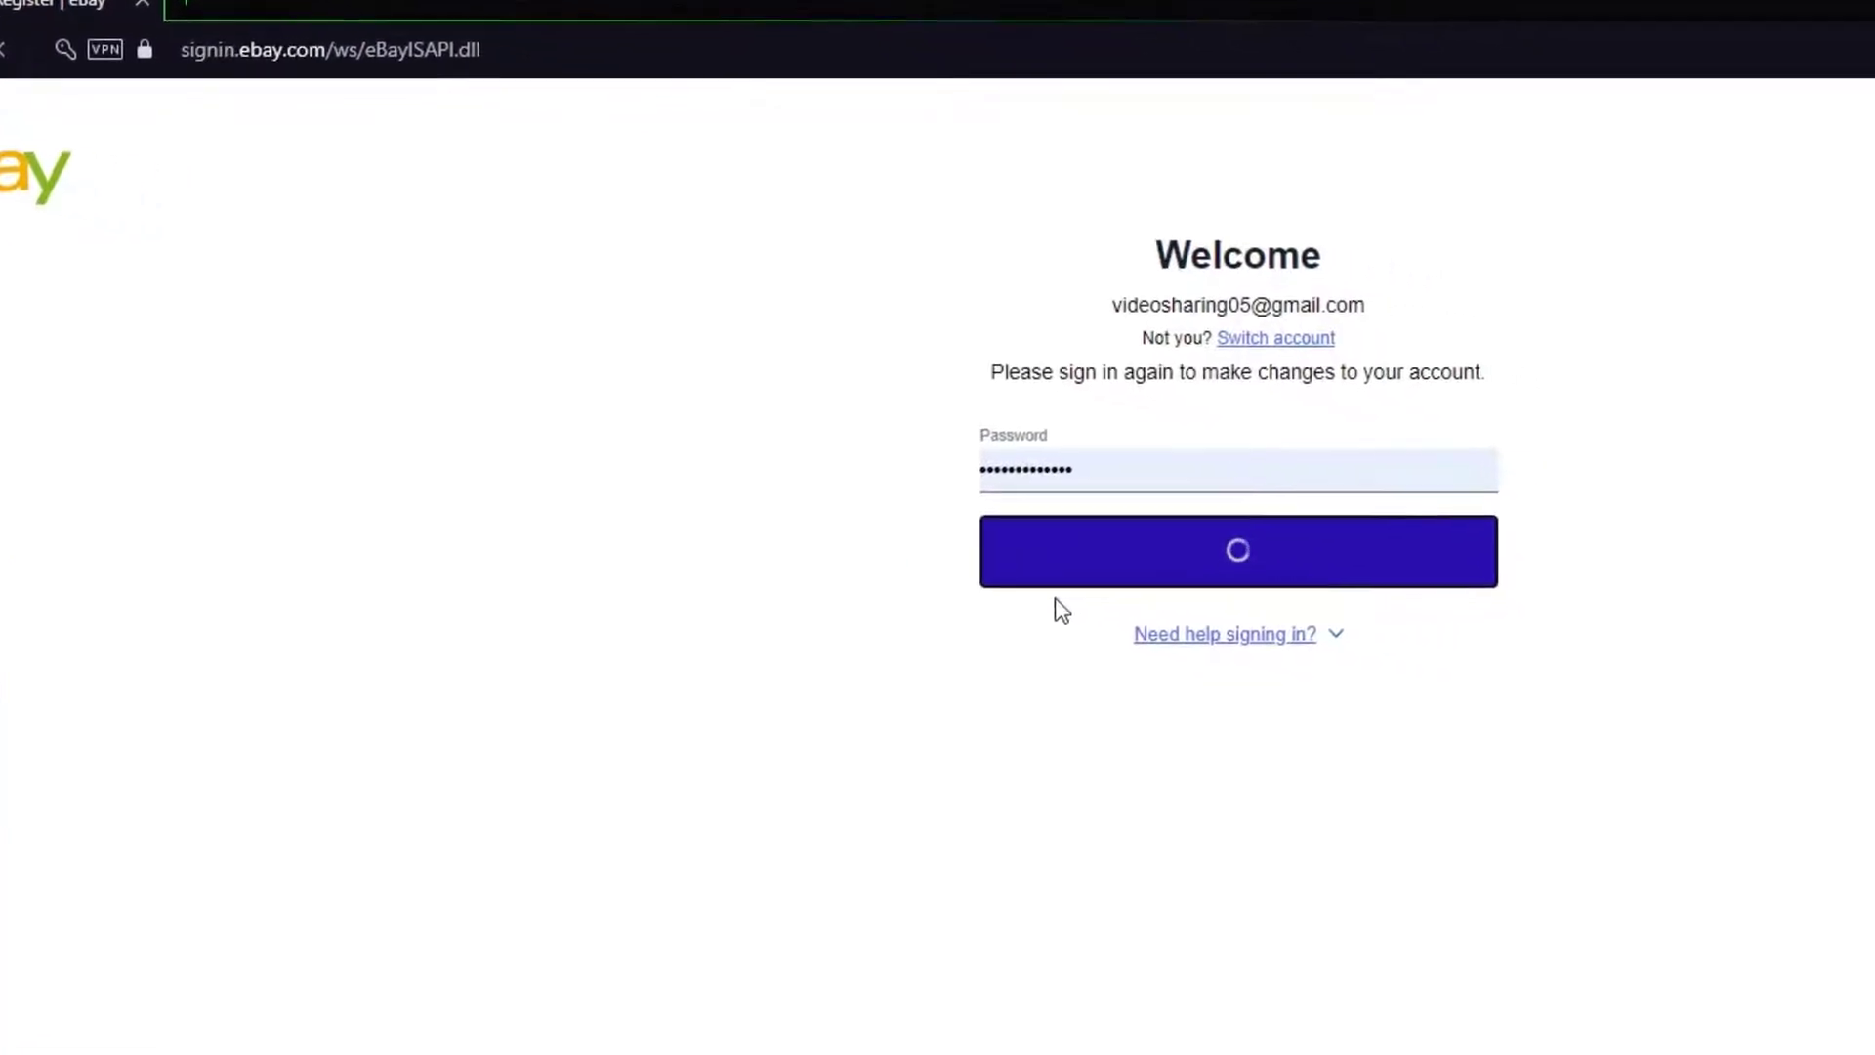
left_click(1238, 551)
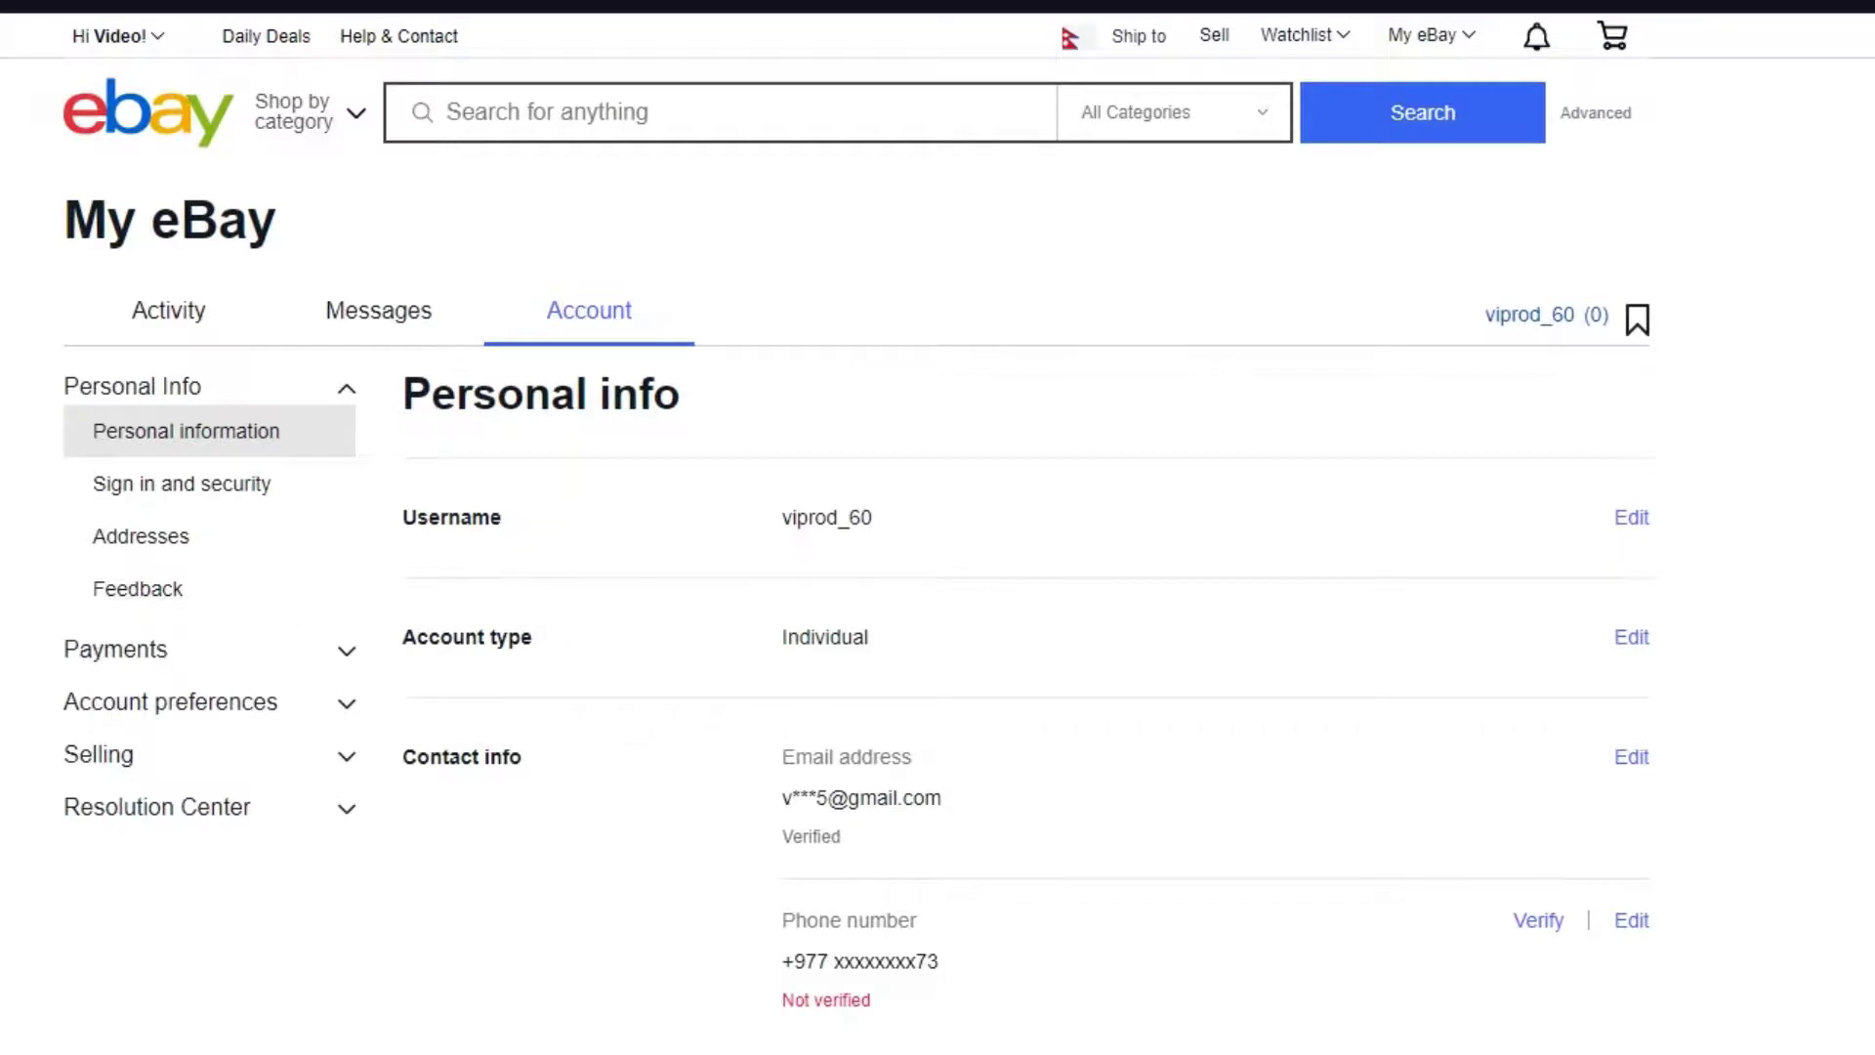
scroll("down", 3)
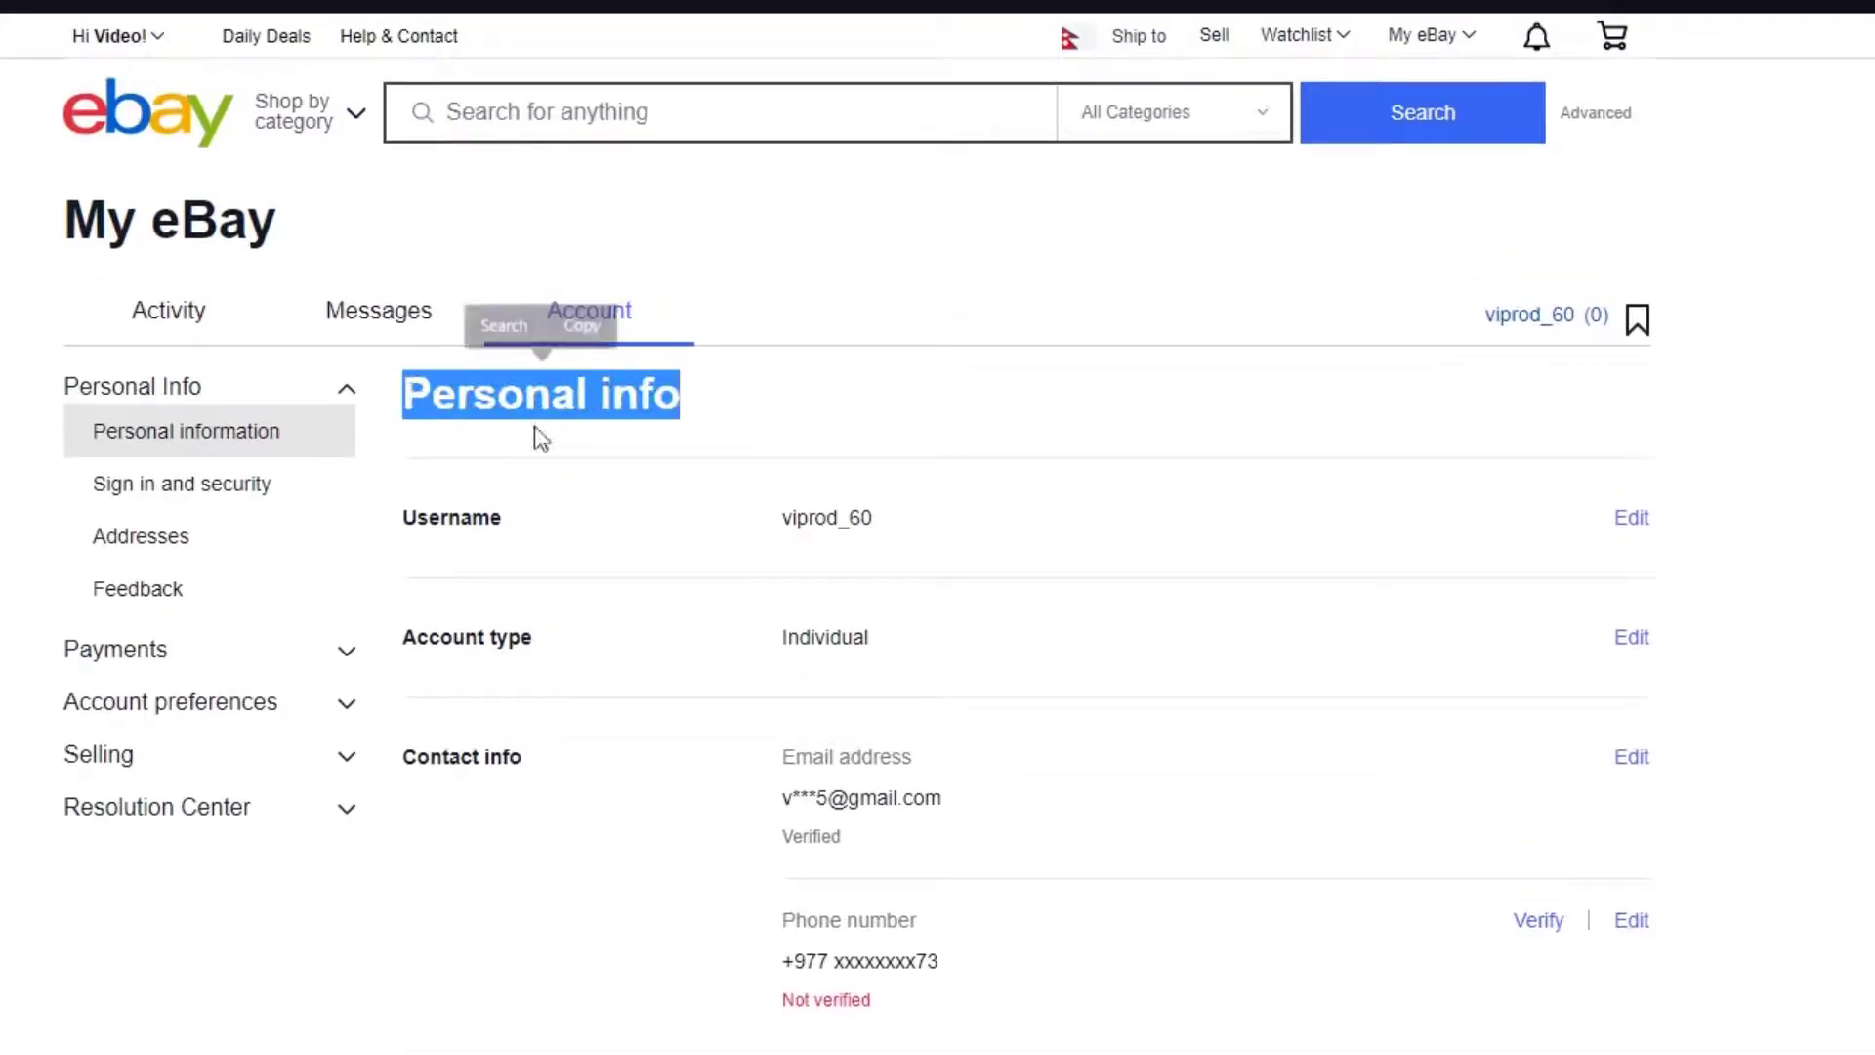
scroll("down", 3)
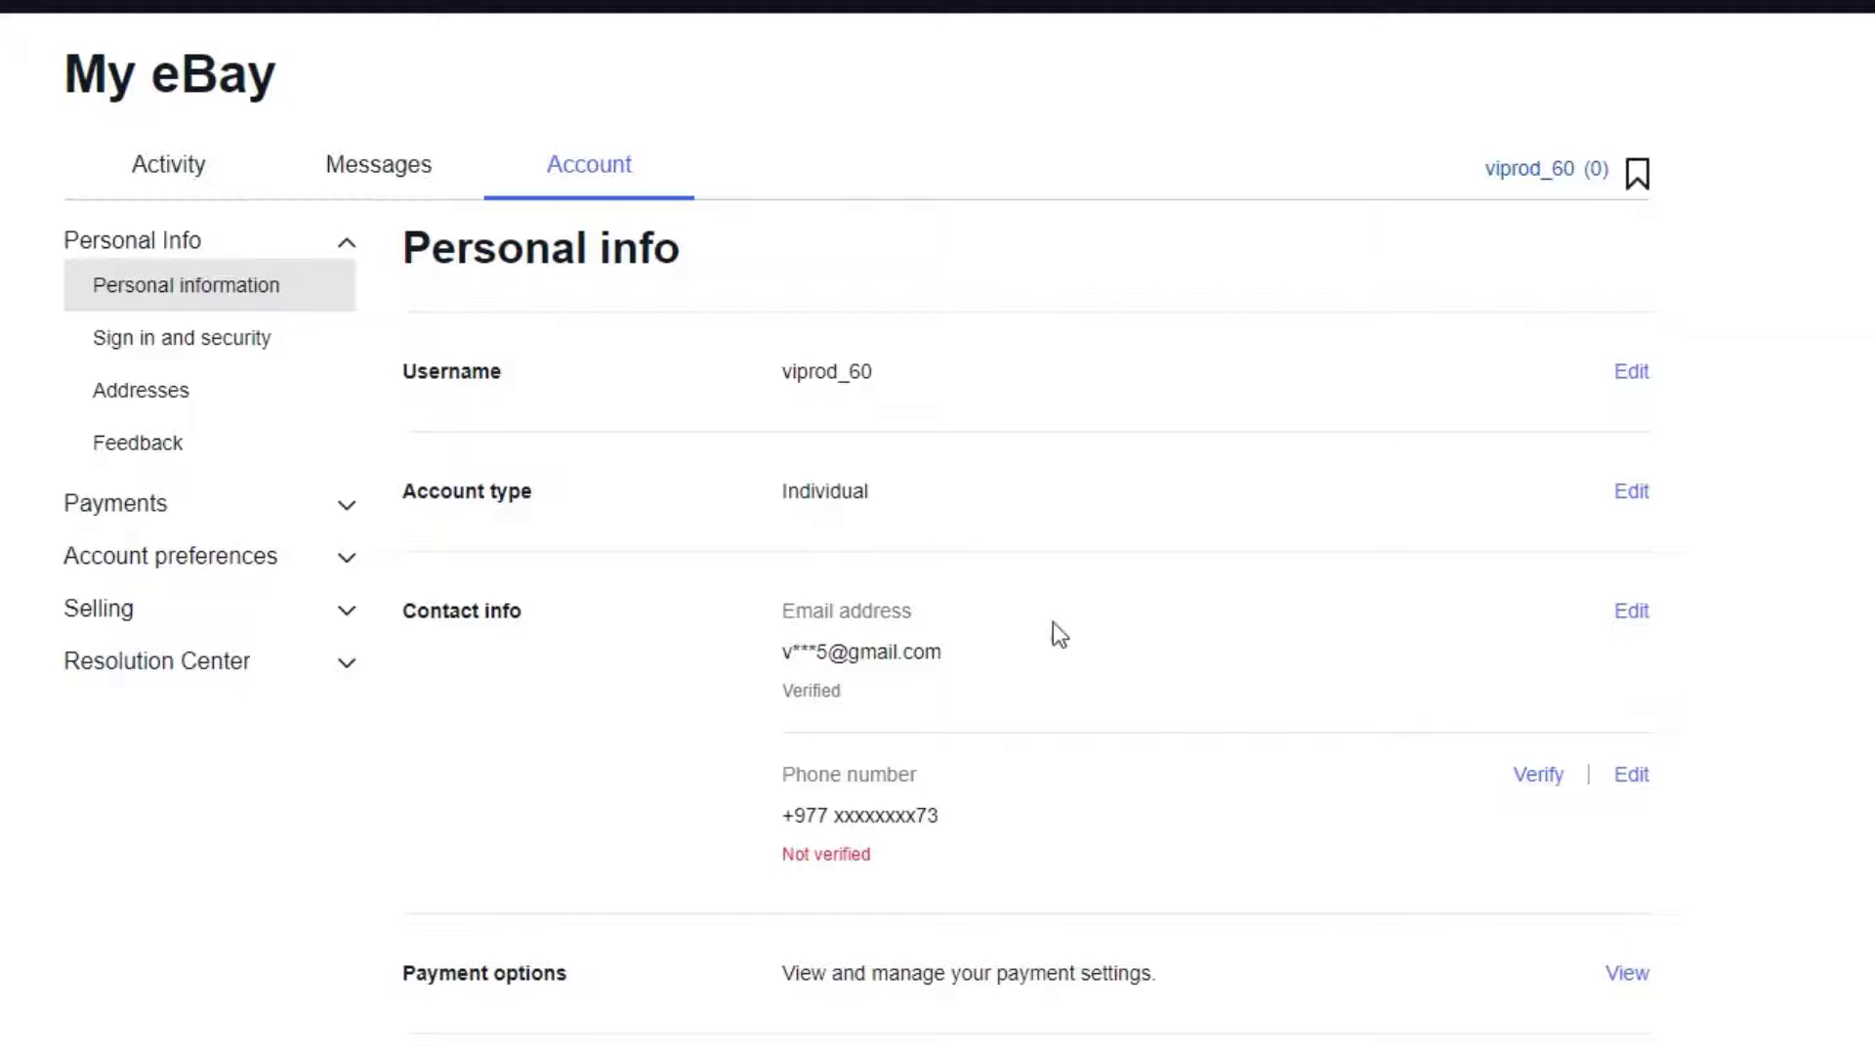
mouse_move(960, 657)
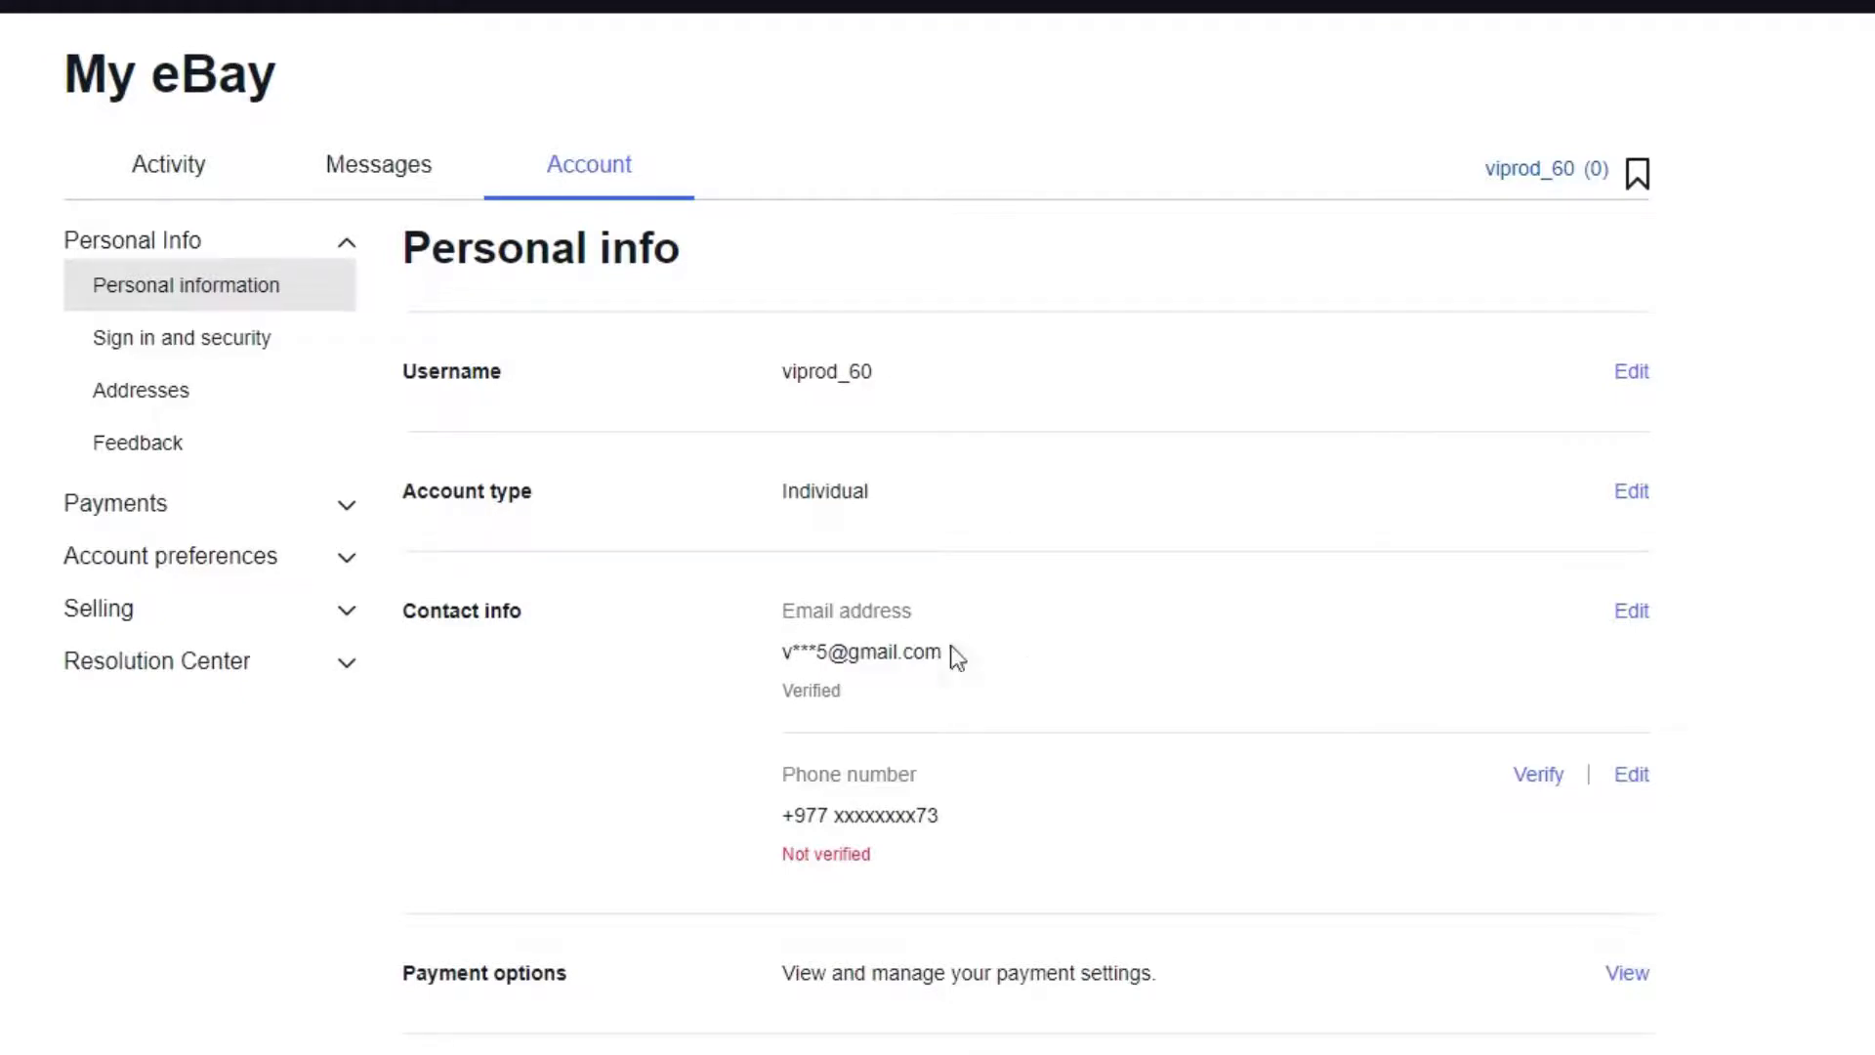
mouse_move(1631, 609)
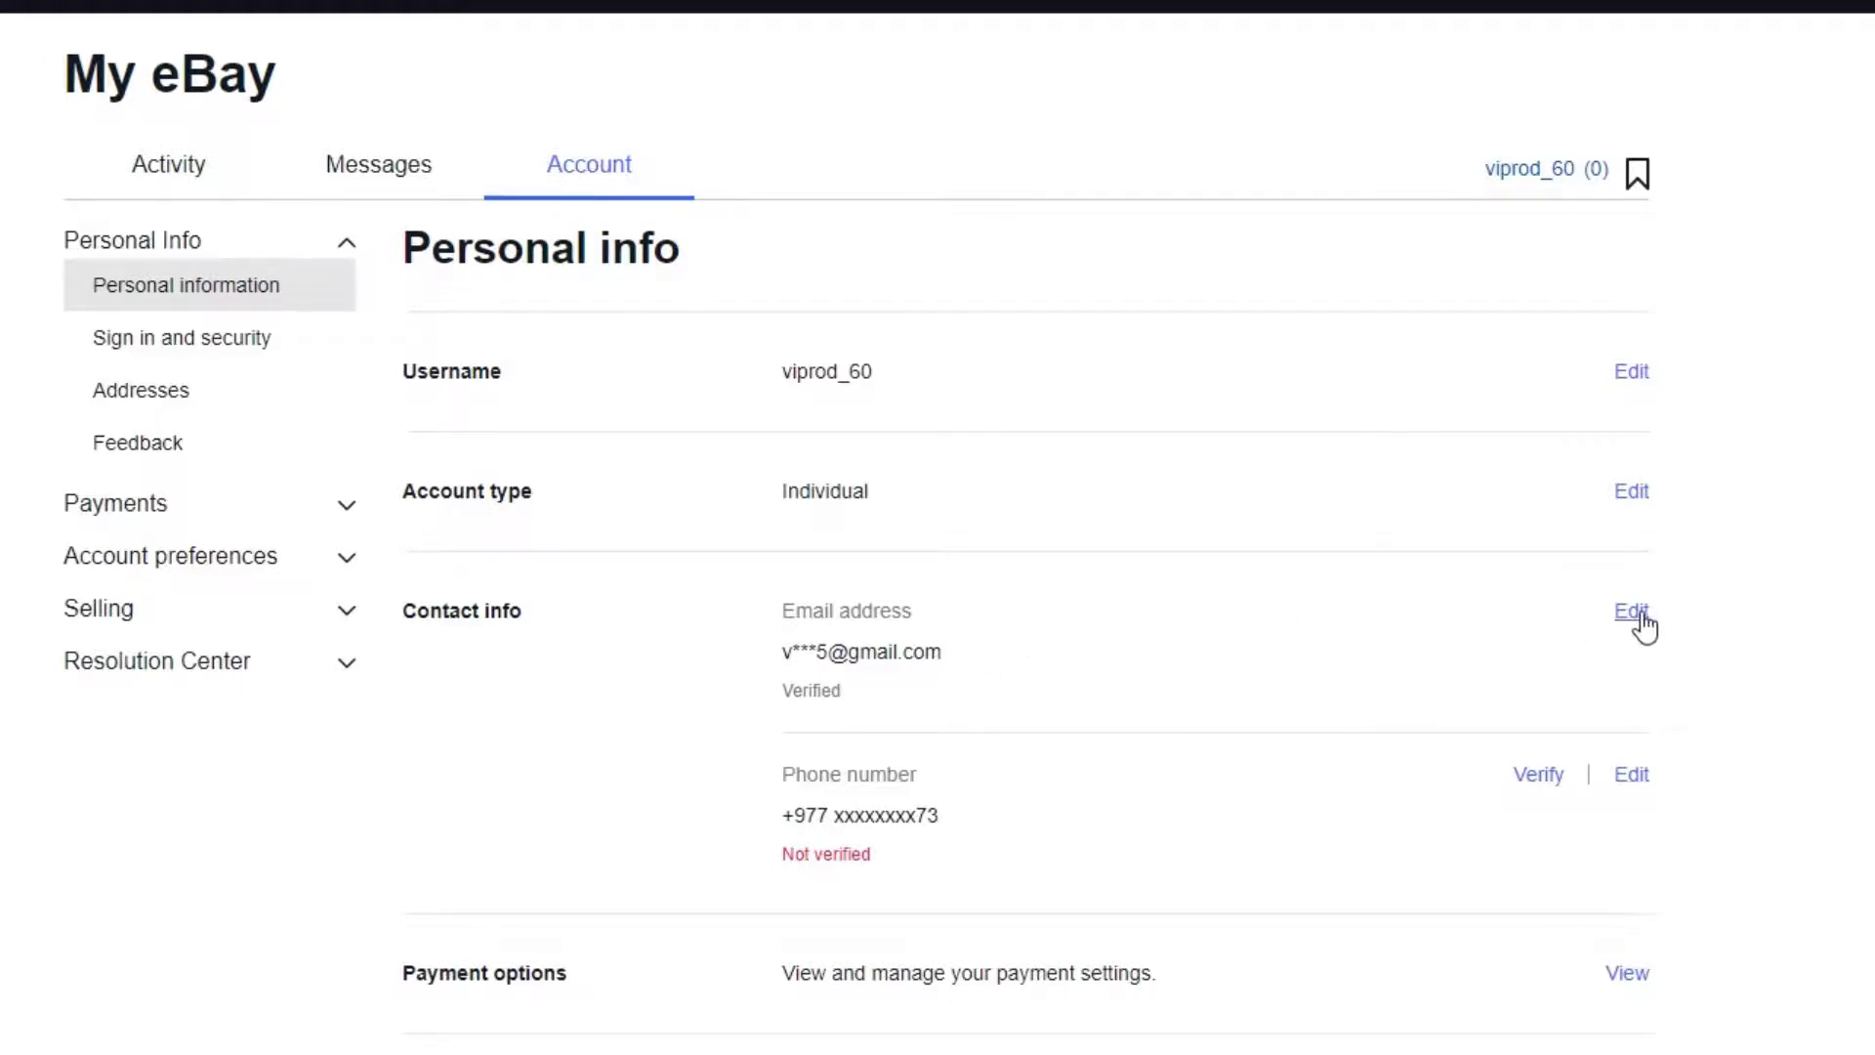
Edit the Email address field with a new address and submit it.
left_click(1631, 609)
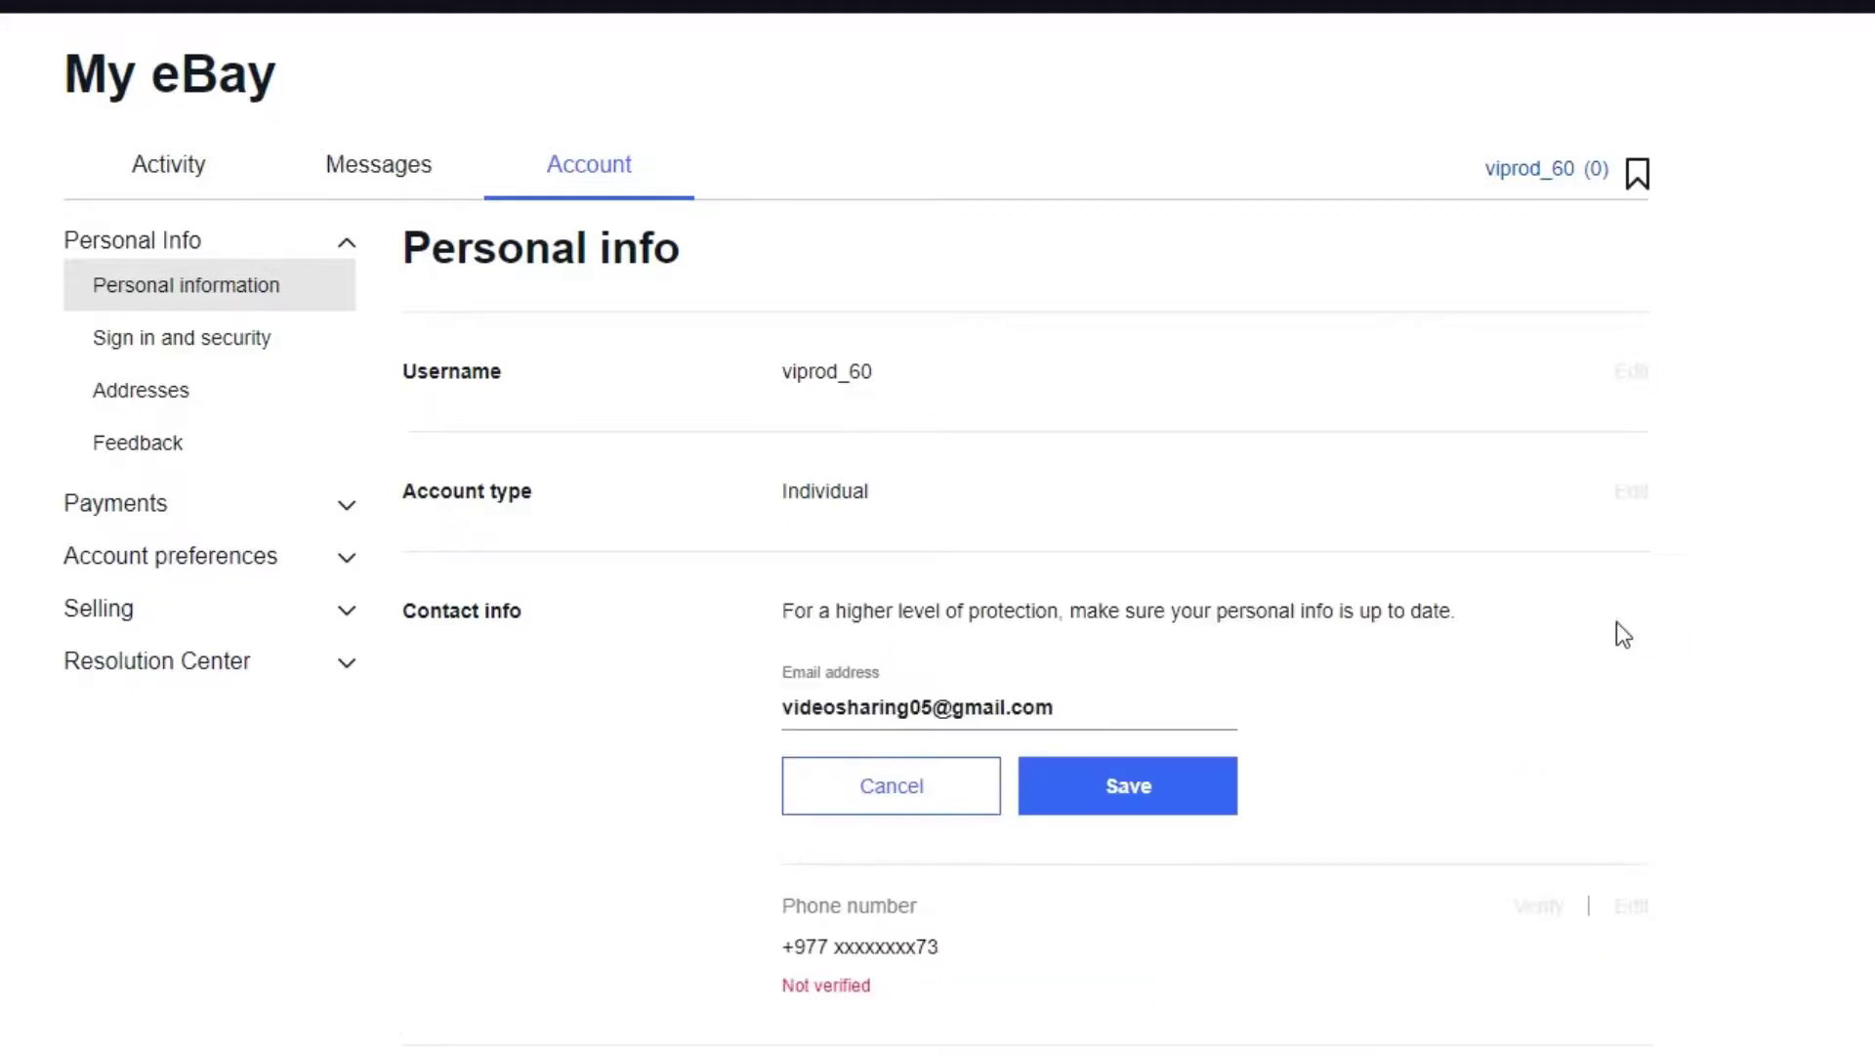
scroll("down", 3)
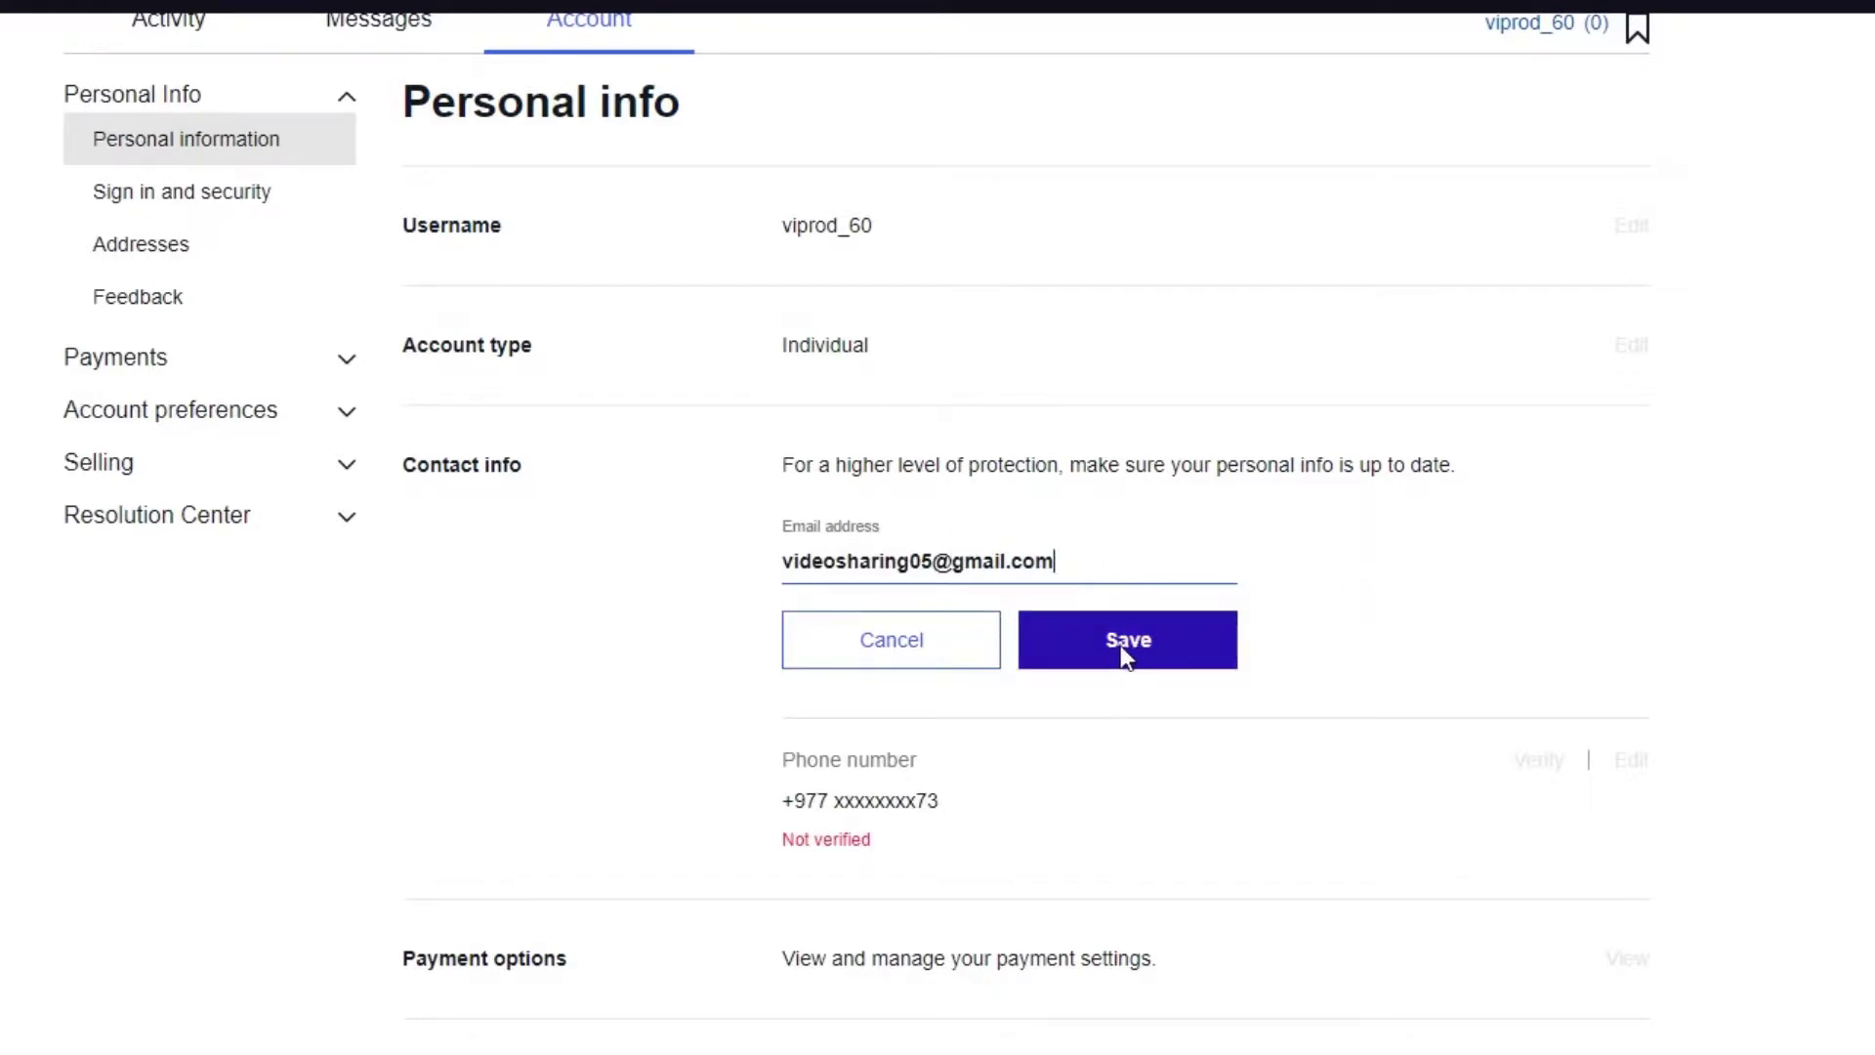
left_click(1128, 639)
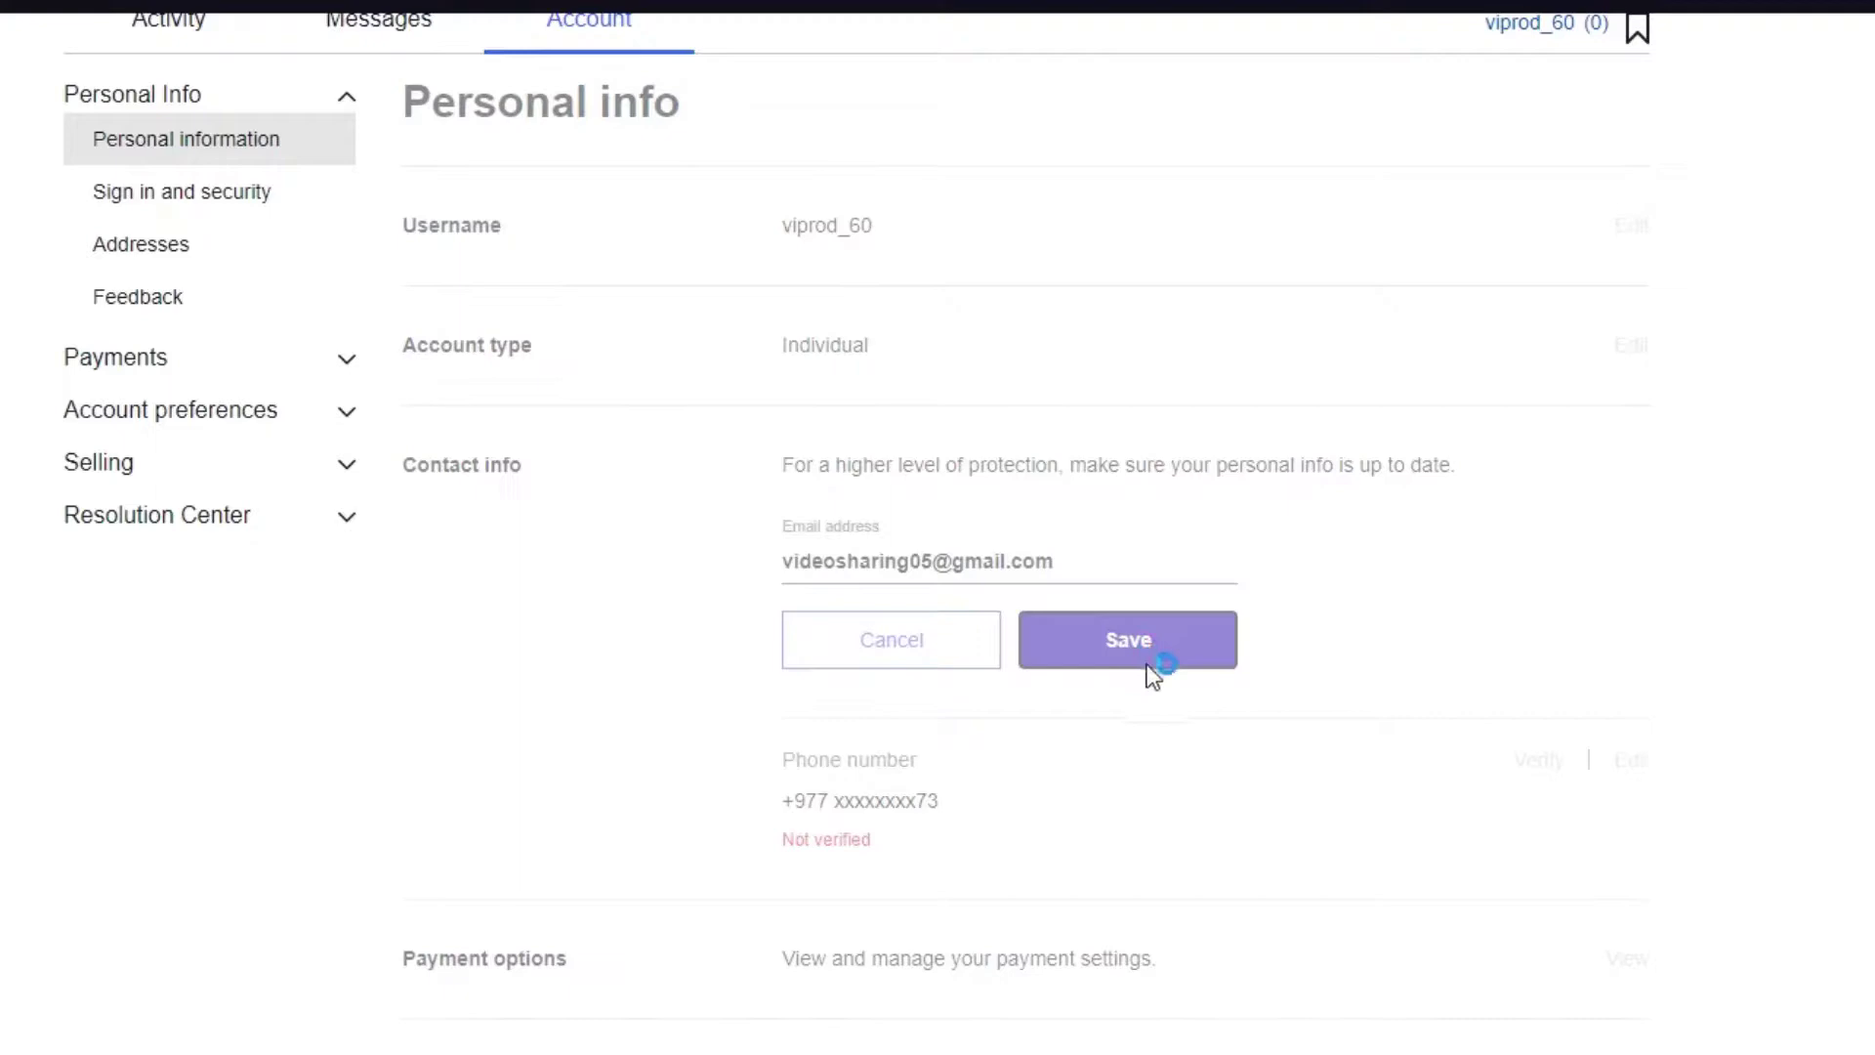
Save the email again and scroll to the 'Updated successfully' message.
left_click(1128, 640)
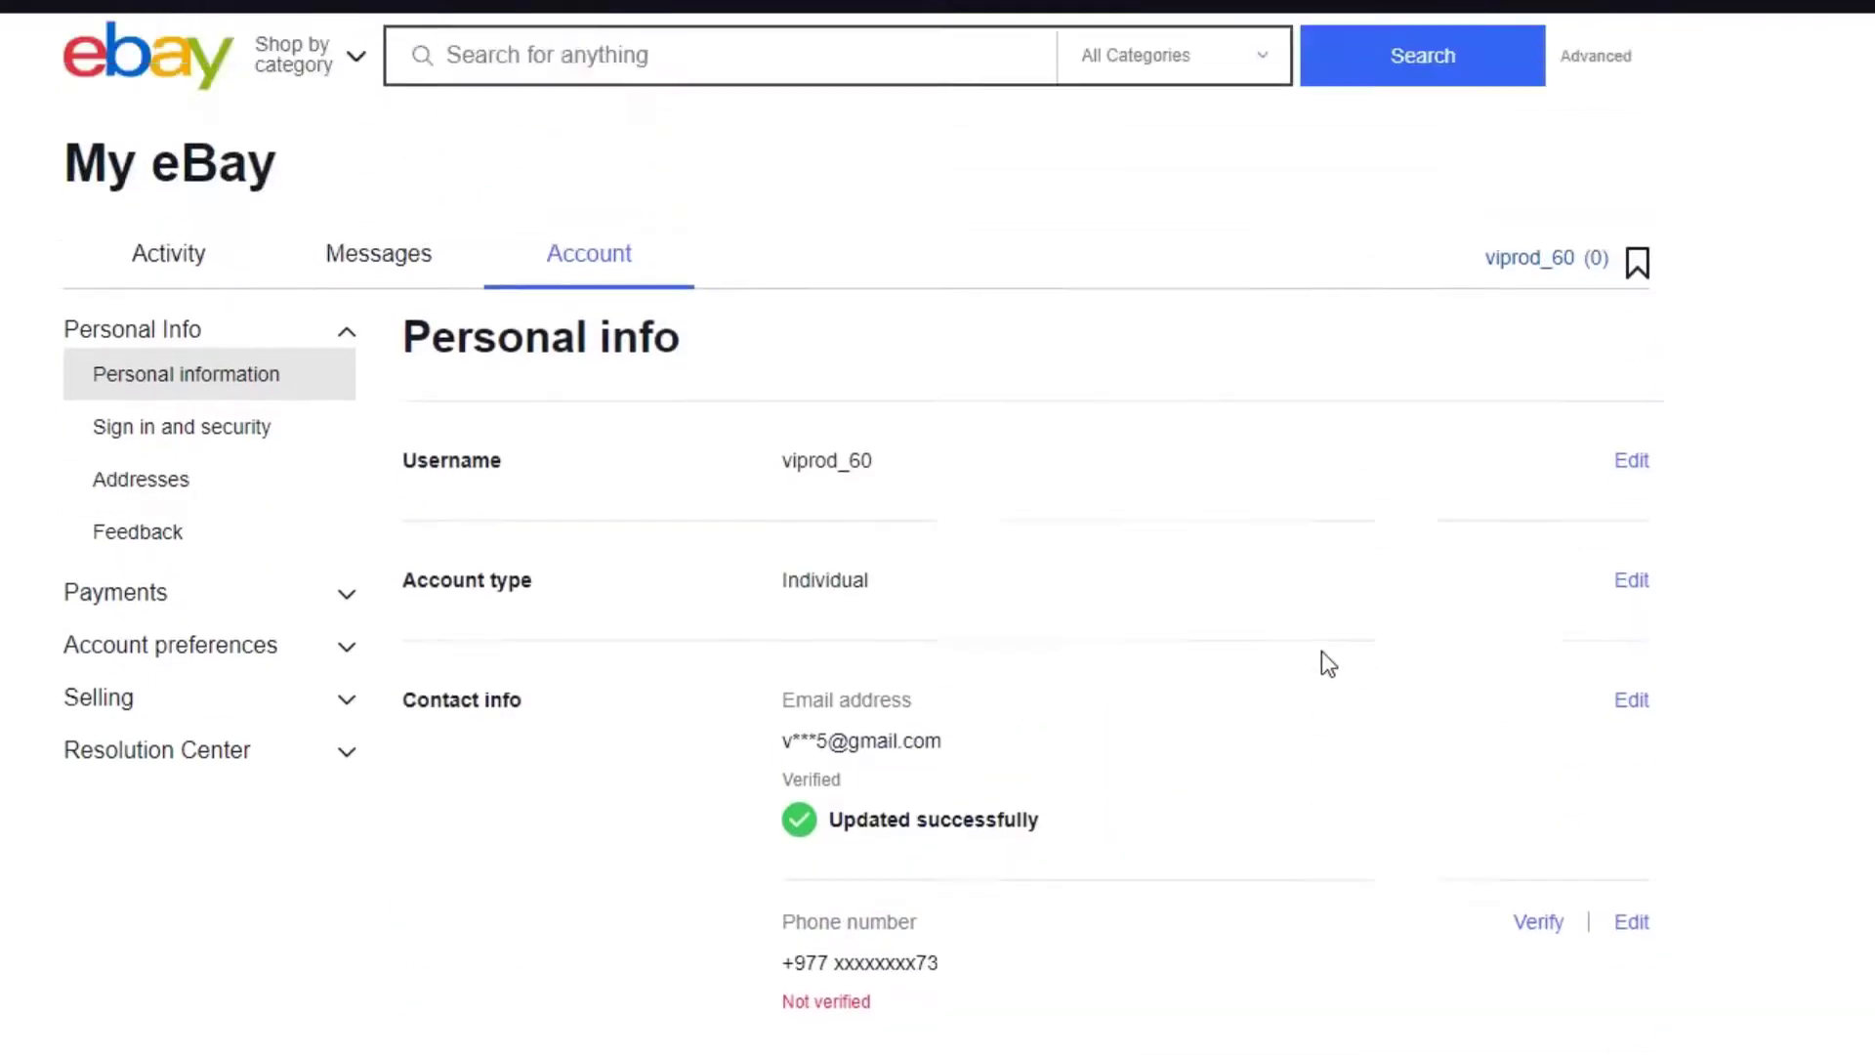
scroll("down", 3)
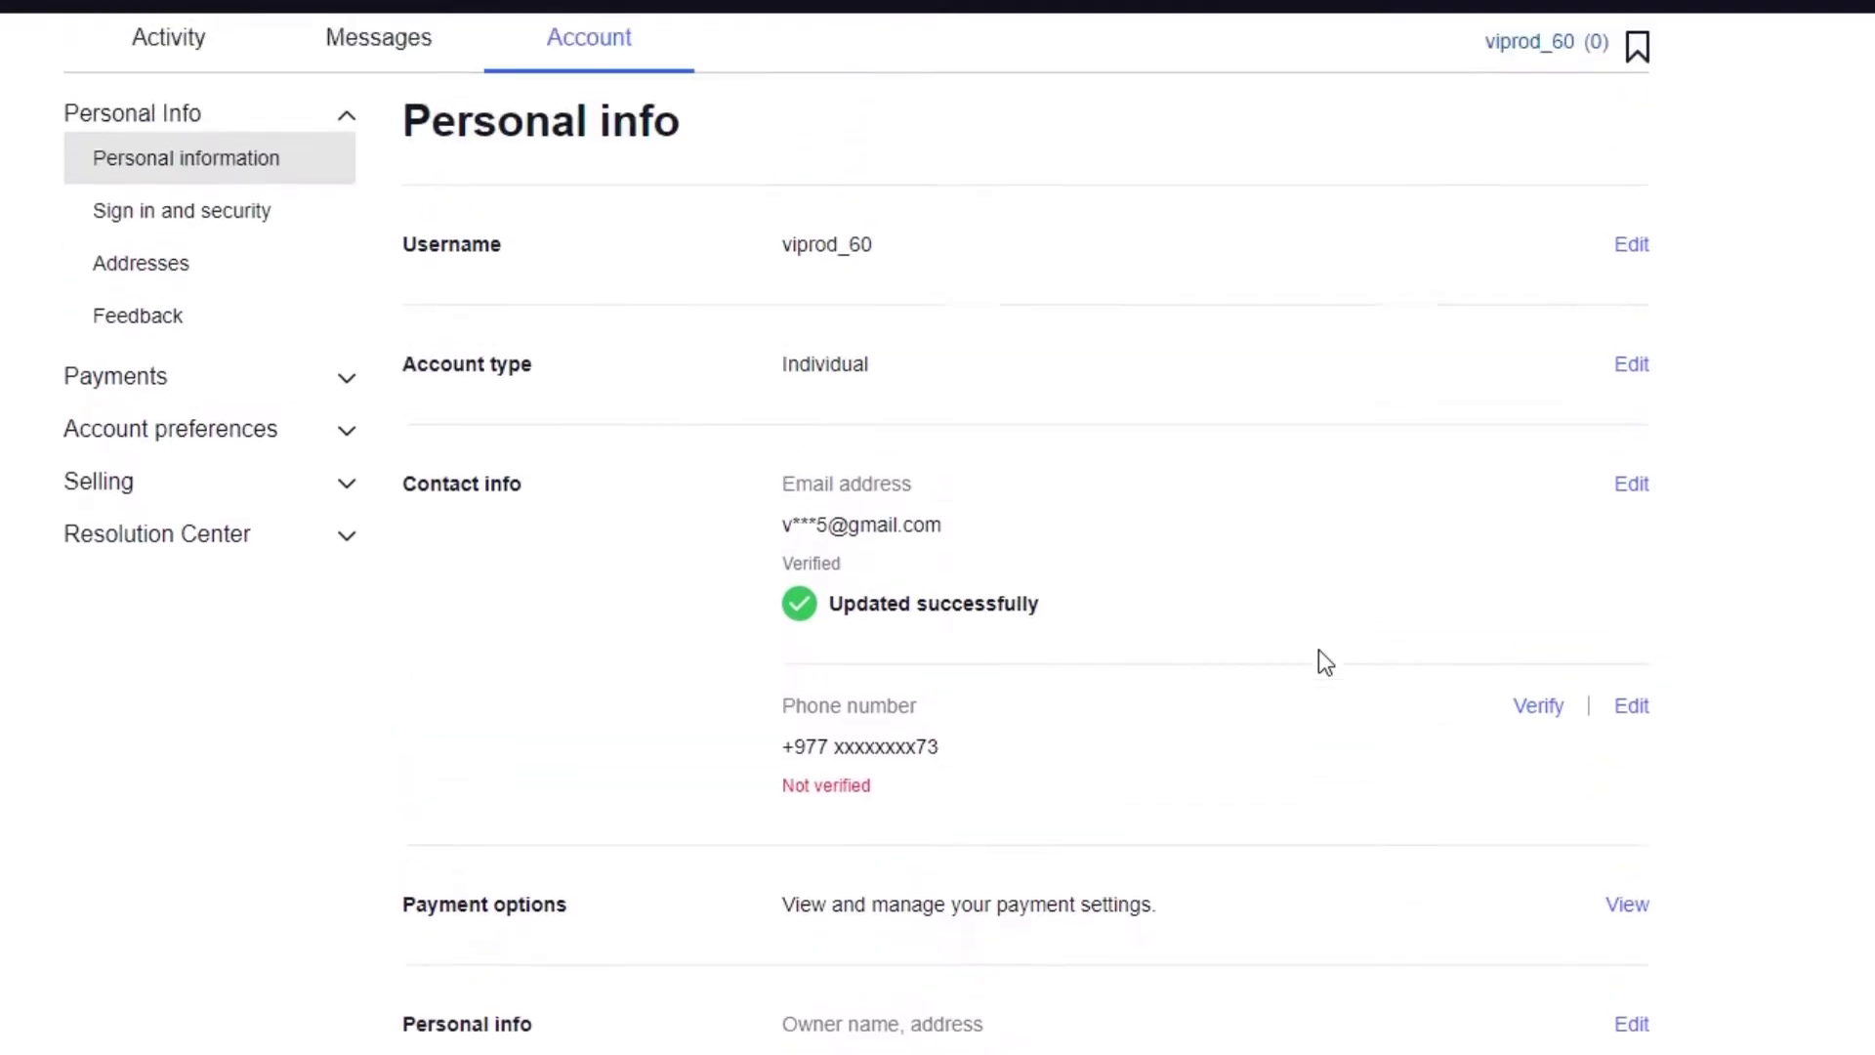